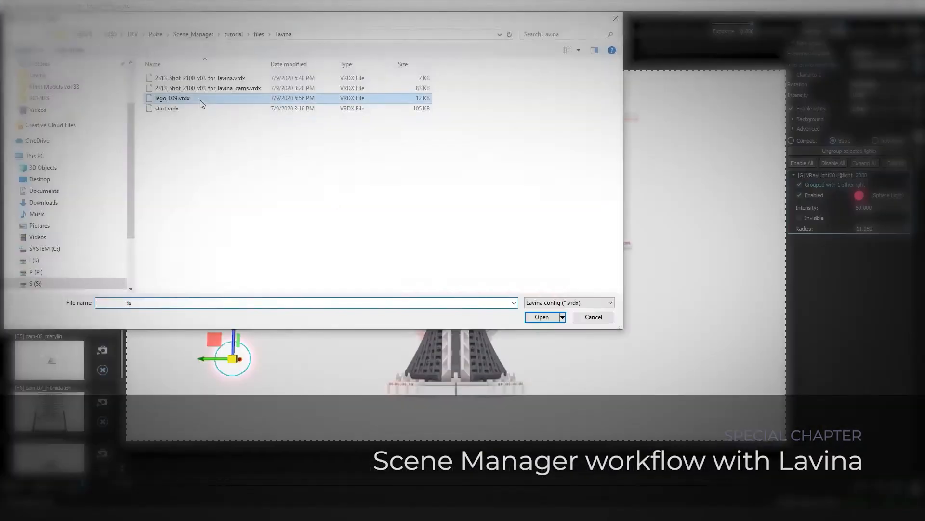
Step: Export the forest house shot to a .vrscene file through the quad-menu .vrscene exporter
{"action": "left_click", "coordinate": [541, 317]}
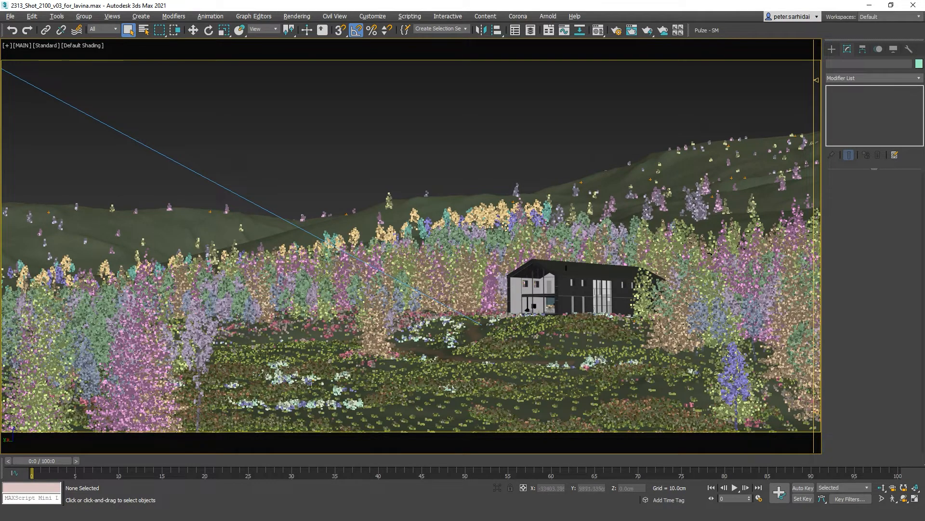
{"action": "mouse_move", "coordinate": [194, 191]}
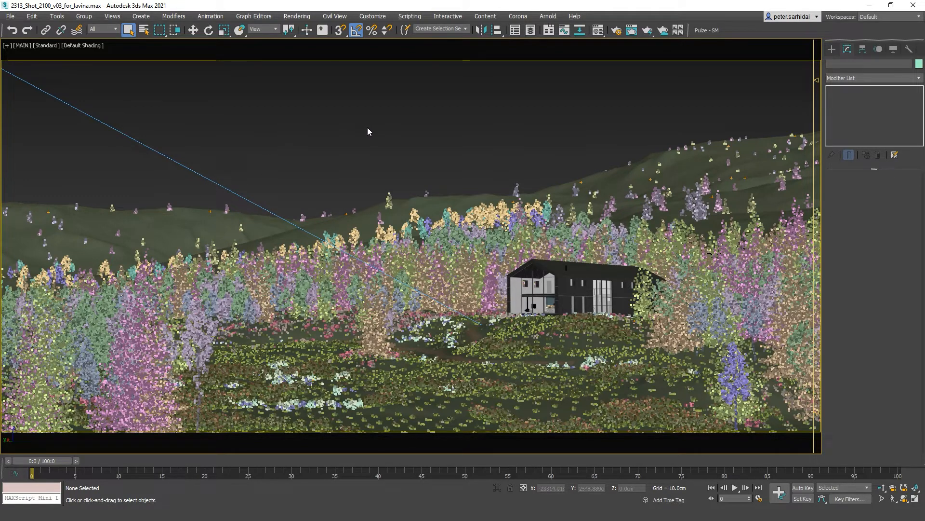
{"action": "right_click", "coordinate": [389, 244]}
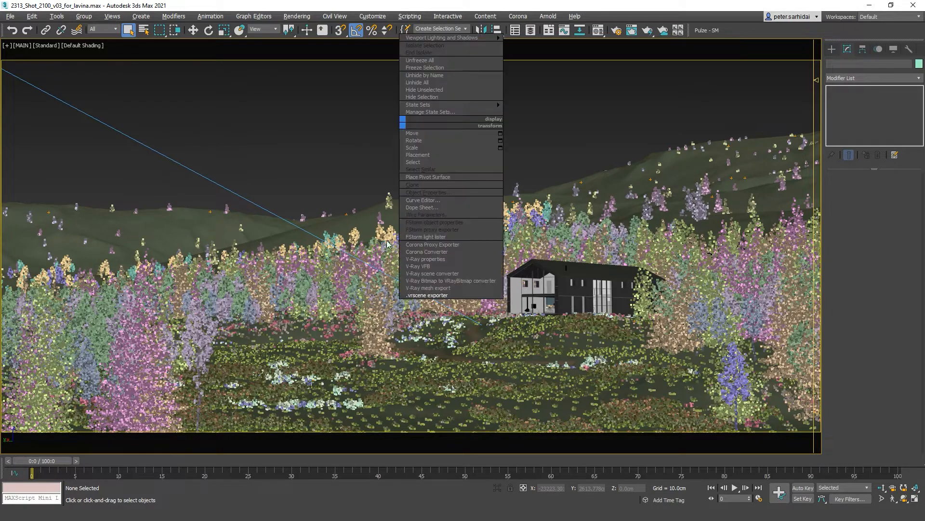
{"action": "mouse_move", "coordinate": [451, 297]}
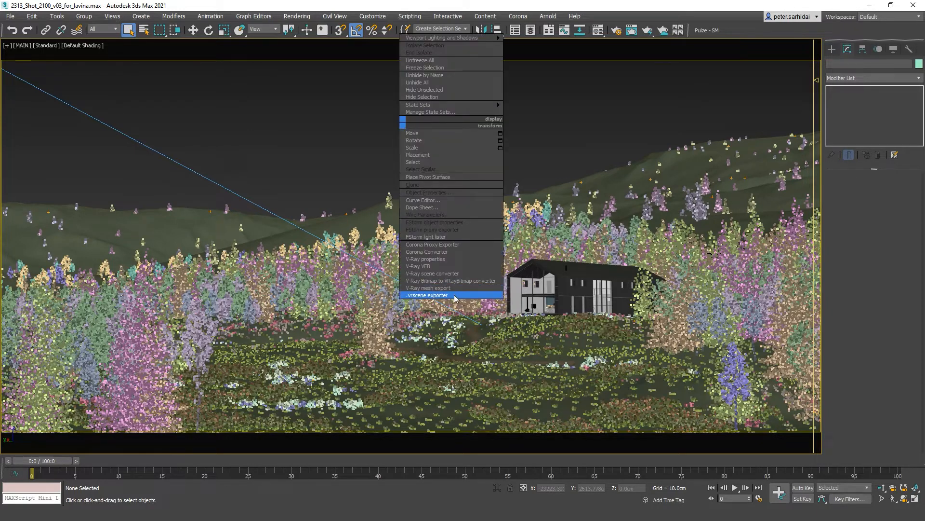
{"action": "left_click", "coordinate": [426, 295]}
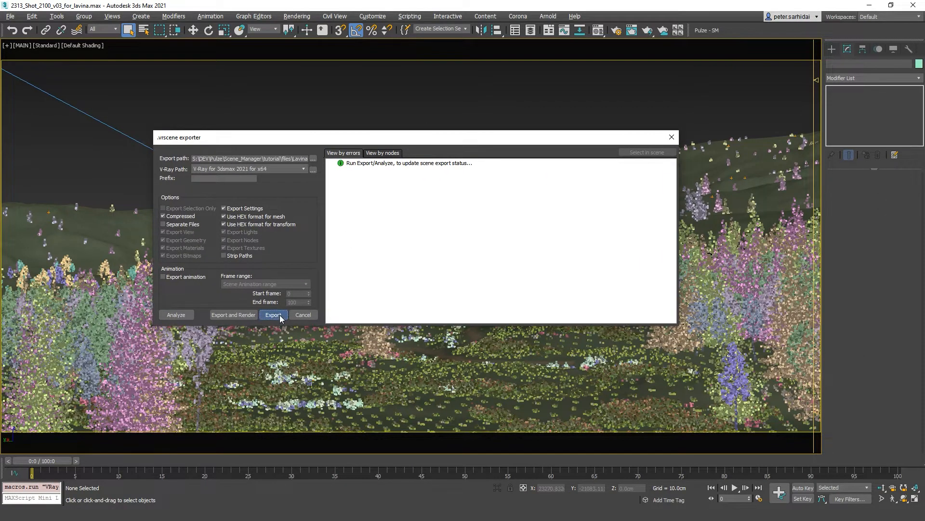
{"action": "left_click", "coordinate": [273, 313]}
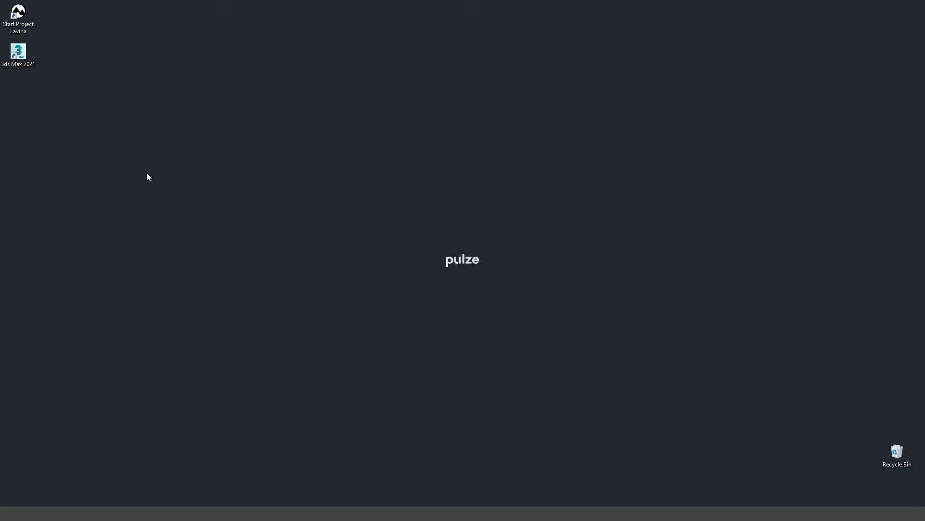
Step: Launch Project Lavina and open 2313_Shot_2100_v03_for_lavina.vrscene
{"action": "double_click", "coordinate": [18, 13]}
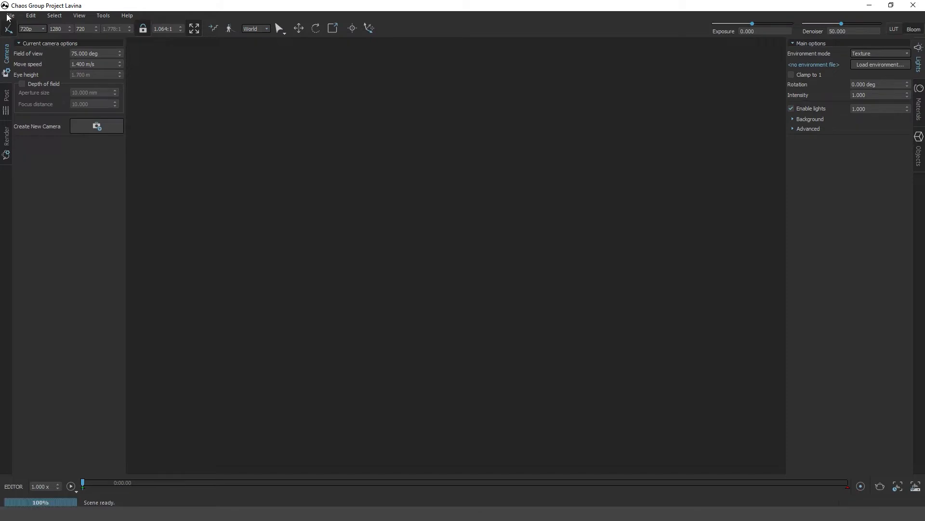
{"action": "left_click", "coordinate": [8, 15]}
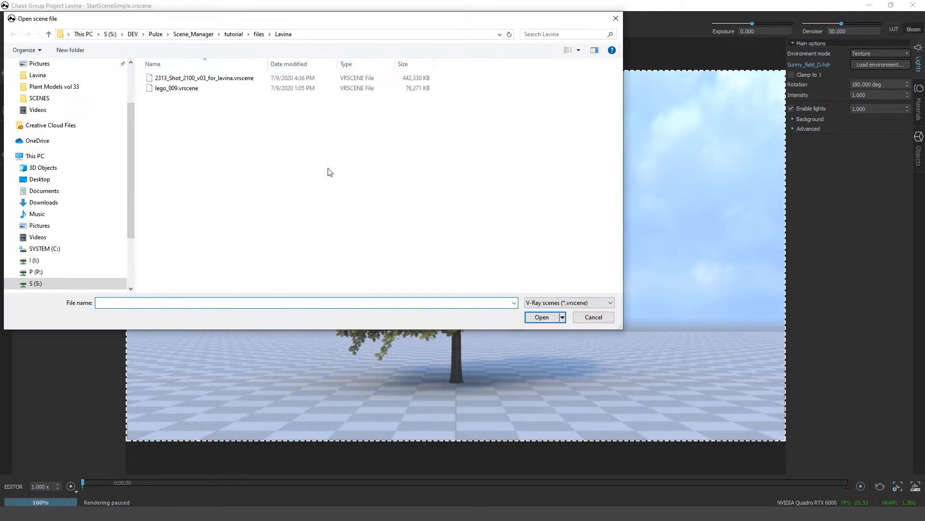
{"action": "left_click", "coordinate": [592, 317]}
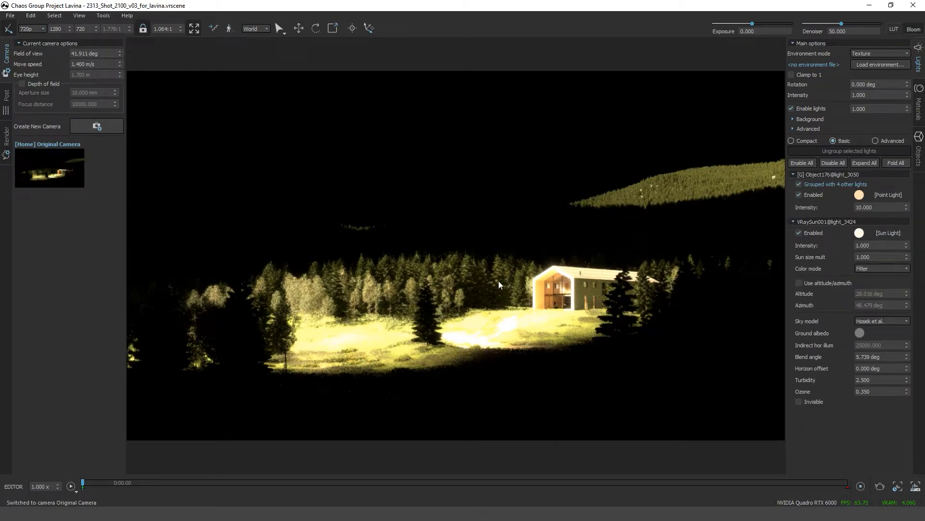
{"action": "mouse_move", "coordinate": [352, 421]}
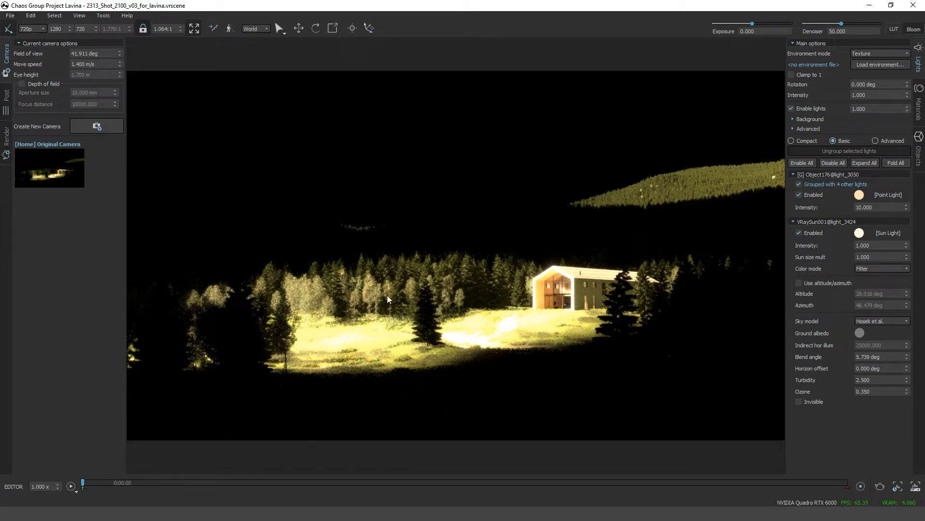
Step: Switch the environment to Physical sky with the Improved sky model and exposure lowered to -3
{"action": "left_click", "coordinate": [879, 53]}
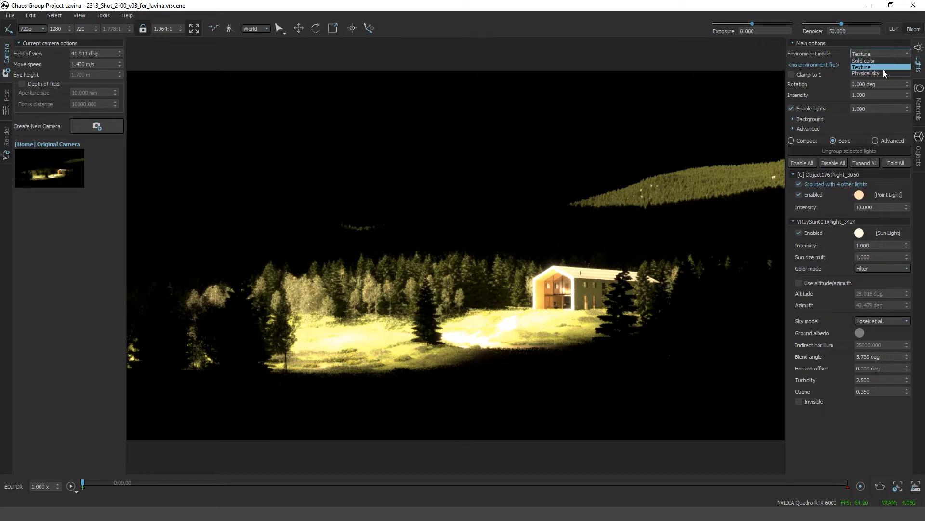
{"action": "left_click", "coordinate": [879, 73]}
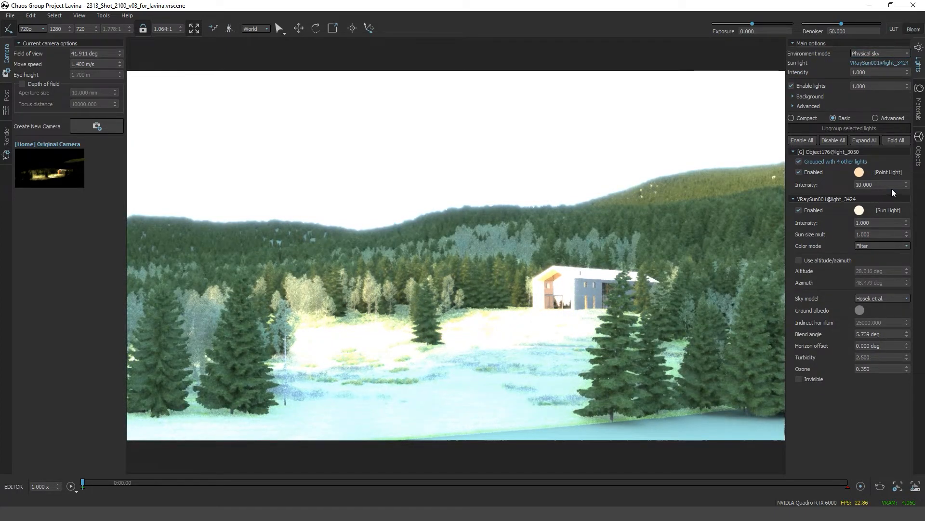
{"action": "left_click", "coordinate": [882, 298]}
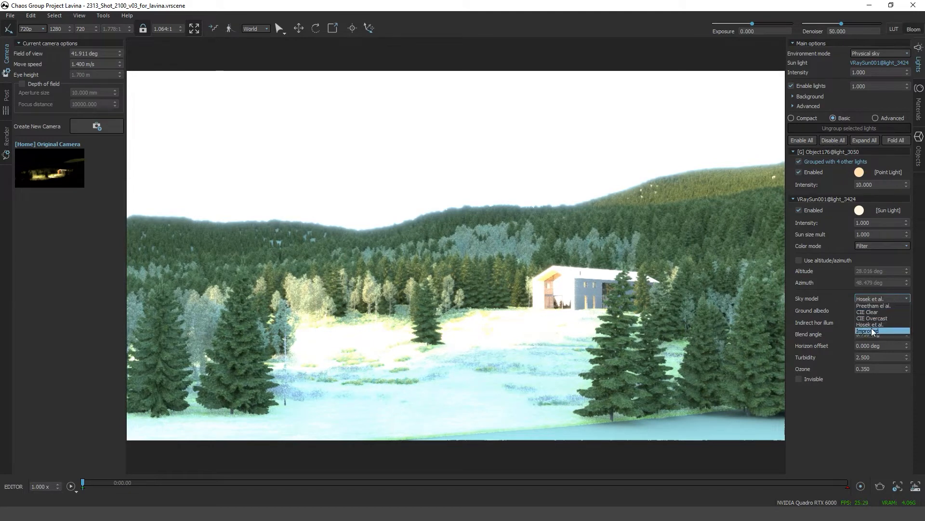
{"action": "left_click", "coordinate": [867, 331]}
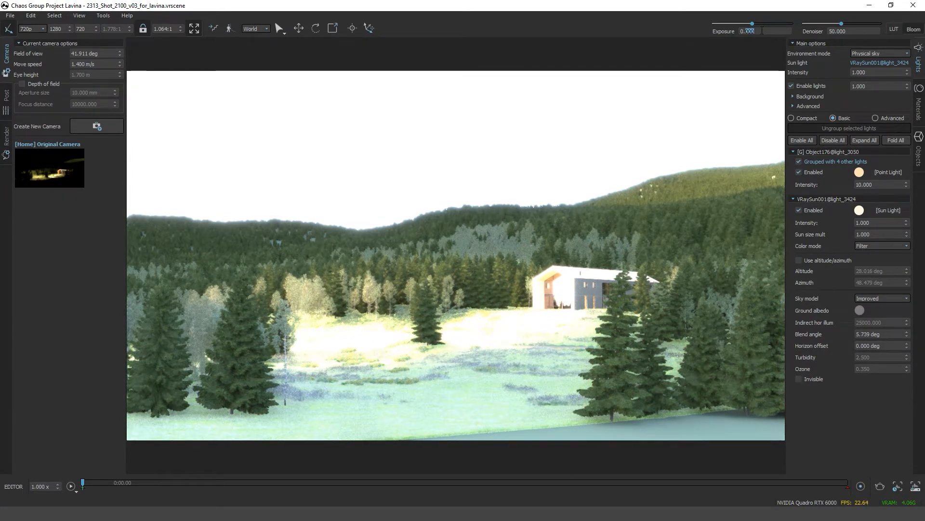
{"action": "left_click_drag", "start_coordinate": [778, 23], "coordinate": [748, 23]}
{"action": "type", "text": "-3"}
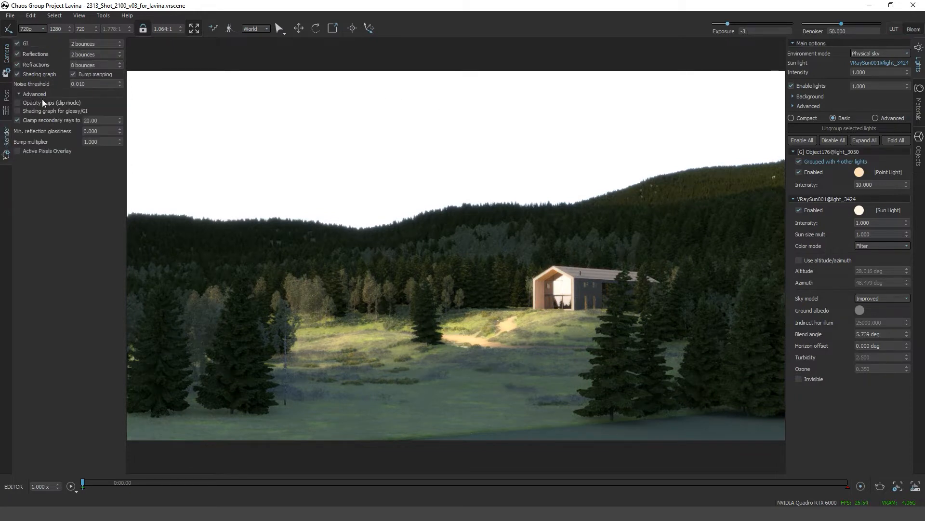
Step: Load the 00_Filmic.cube LUT in Post settings and set highlight burn to 0.400
{"action": "left_click", "coordinate": [18, 102]}
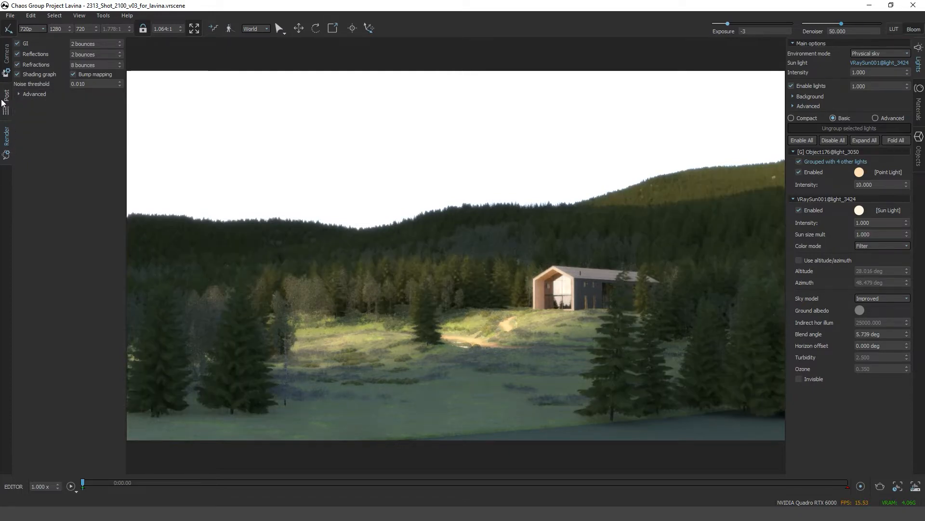
{"action": "left_click", "coordinate": [5, 95]}
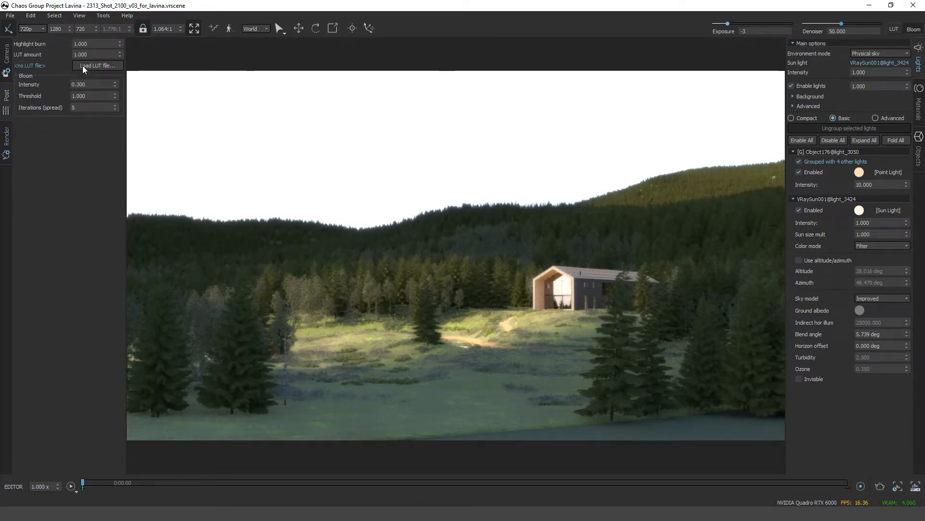
{"action": "left_click", "coordinate": [97, 66]}
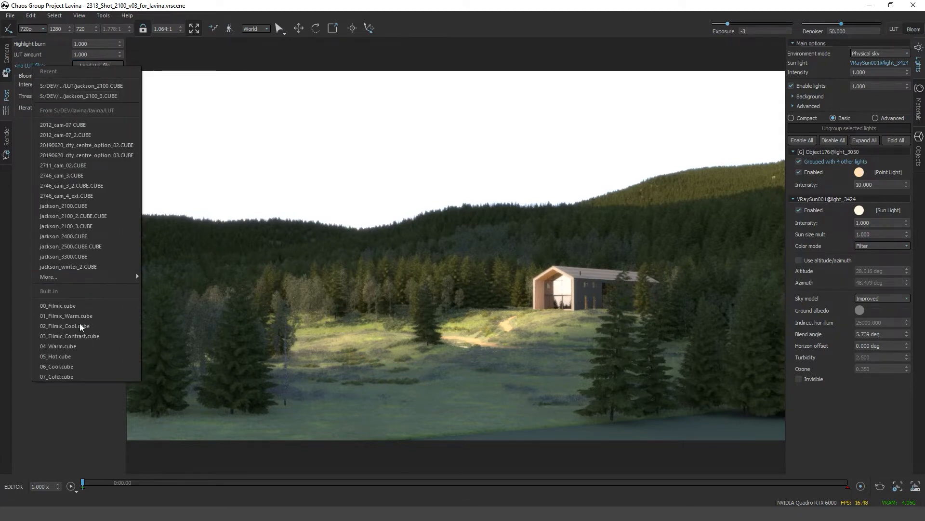
{"action": "left_click", "coordinate": [58, 305]}
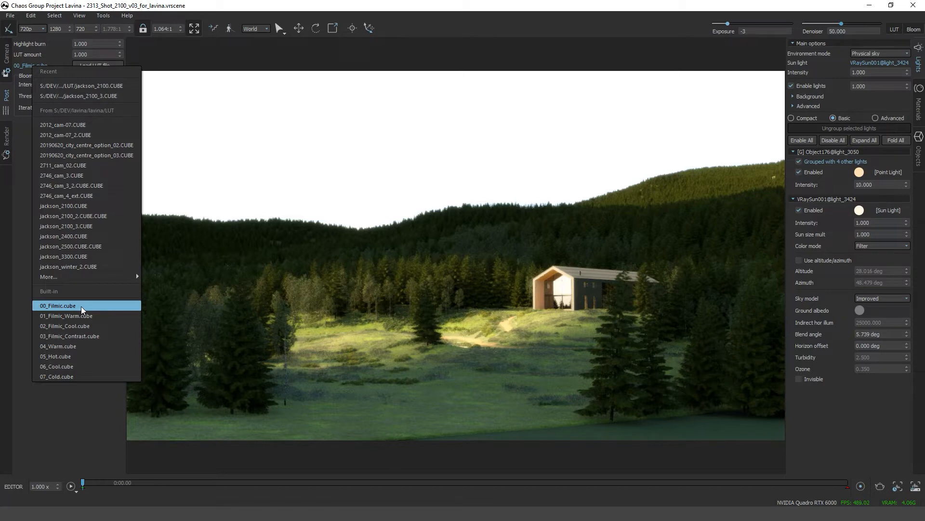
{"action": "left_click", "coordinate": [57, 305]}
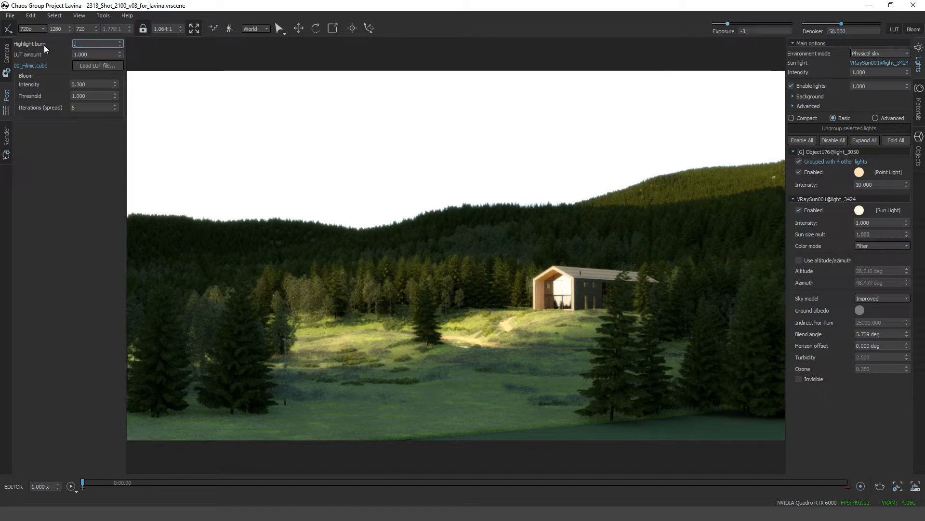
{"action": "type", "text": "0.400"}
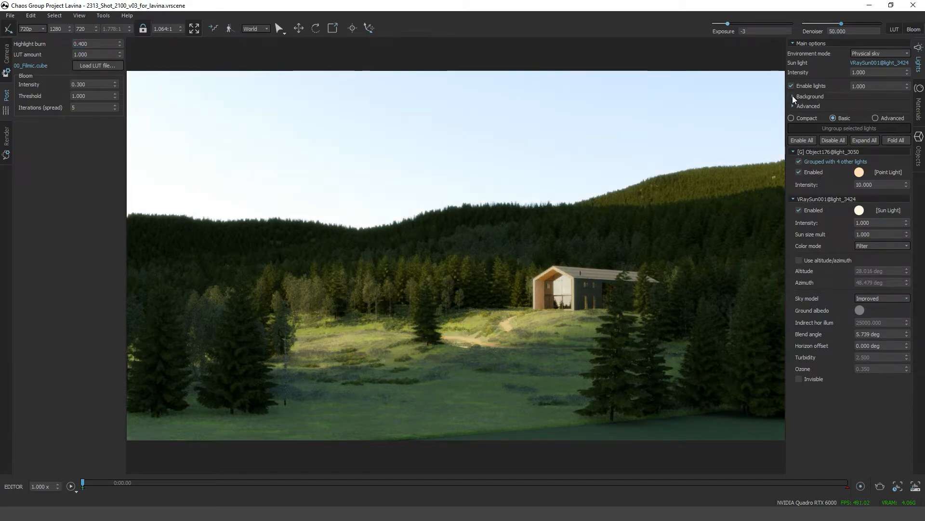
Step: Set the background to the vp_HDRi_v2_02.hdr image at intensity 10, rotated to 251.750
{"action": "left_click", "coordinate": [793, 96]}
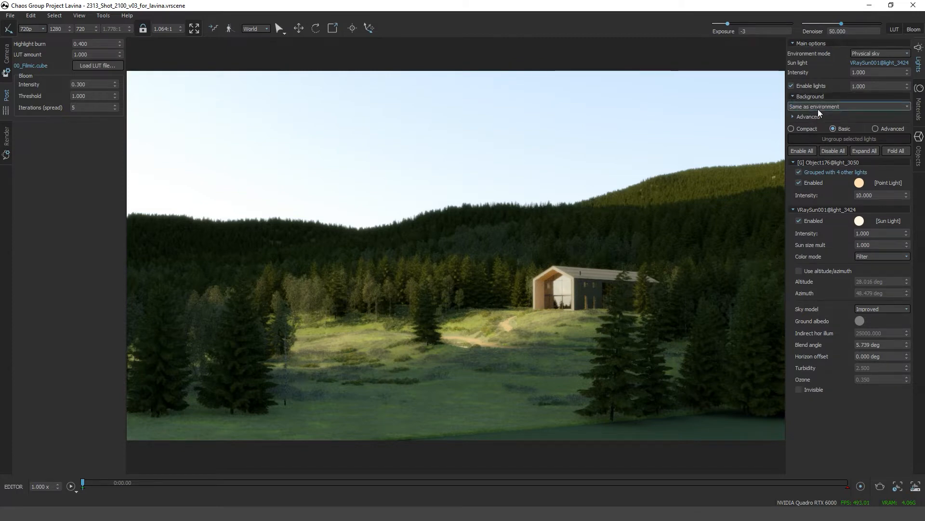
{"action": "left_click", "coordinate": [848, 106]}
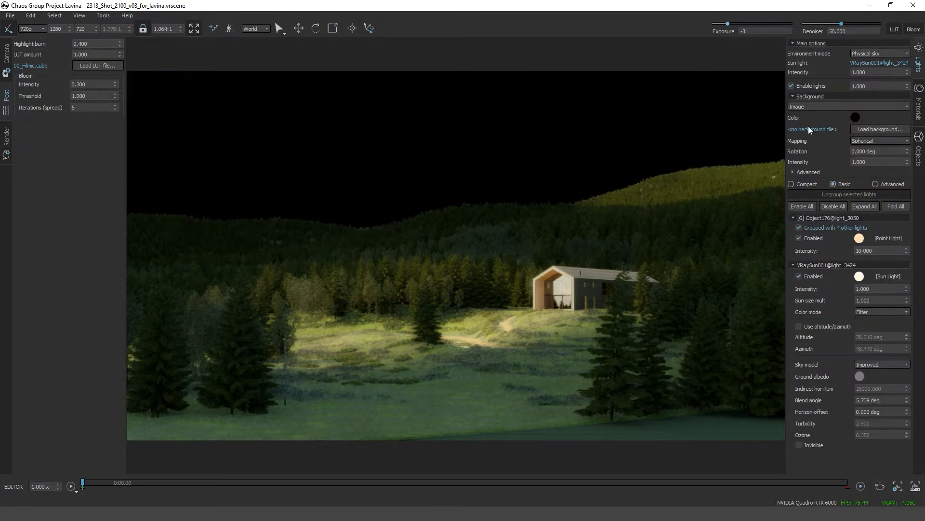
{"action": "left_click", "coordinate": [813, 129]}
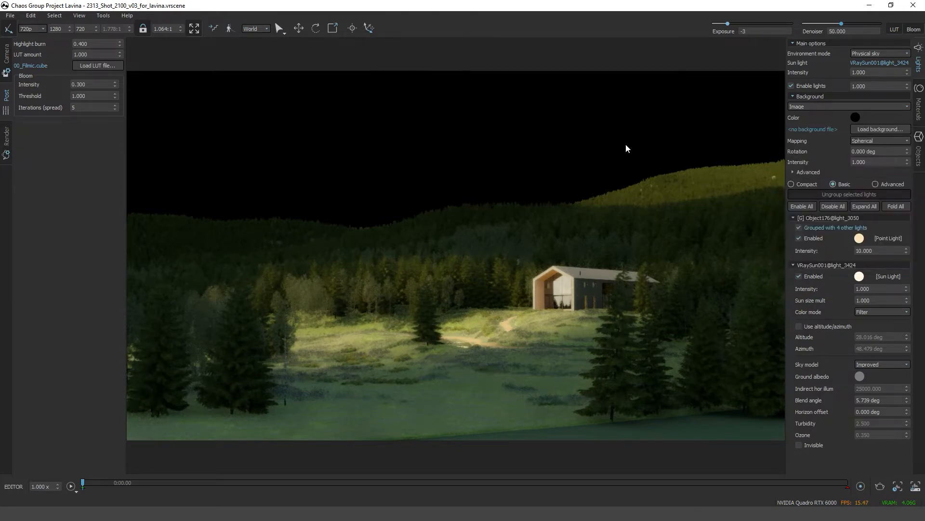
{"action": "left_click", "coordinate": [879, 130]}
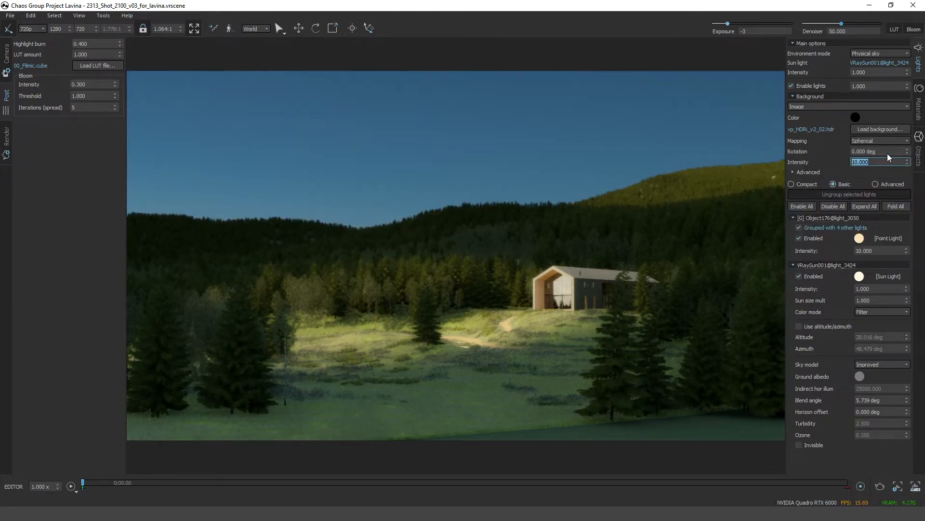
{"action": "type", "text": "251.750"}
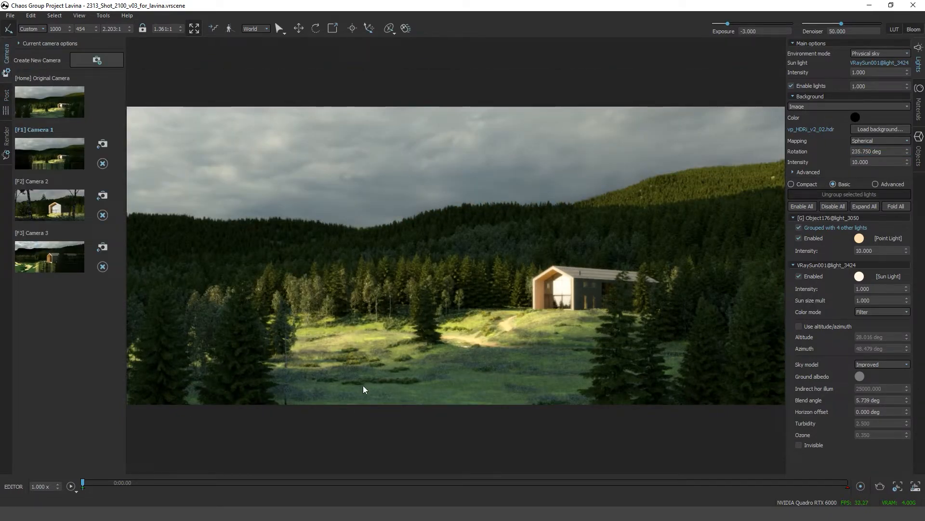
{"action": "mouse_move", "coordinate": [66, 217]}
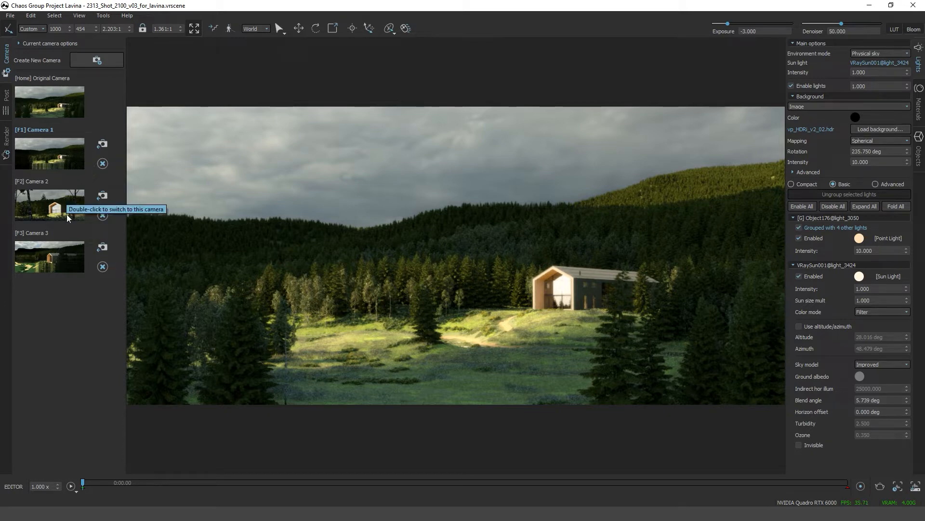
Step: Preview Camera 2, return to Camera 1, and save the Lavina scene config
{"action": "double_click", "coordinate": [49, 205]}
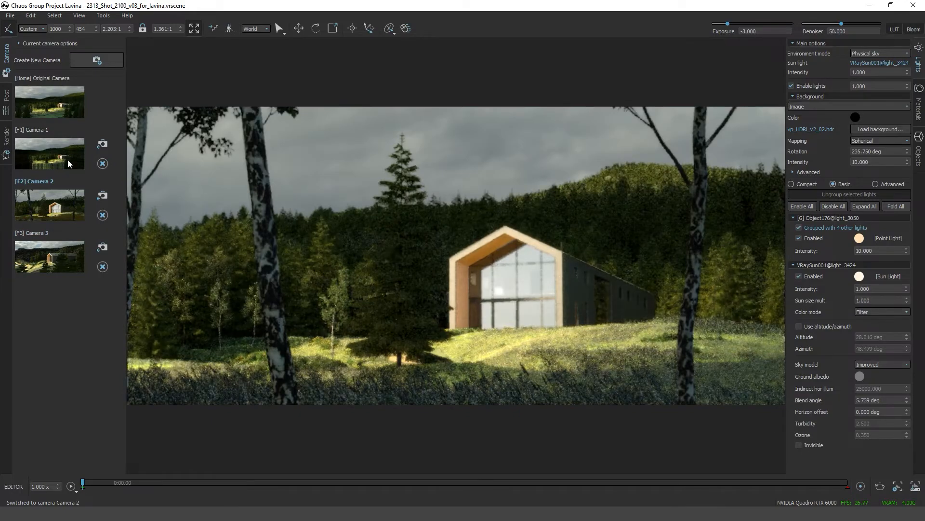
{"action": "left_click", "coordinate": [49, 153]}
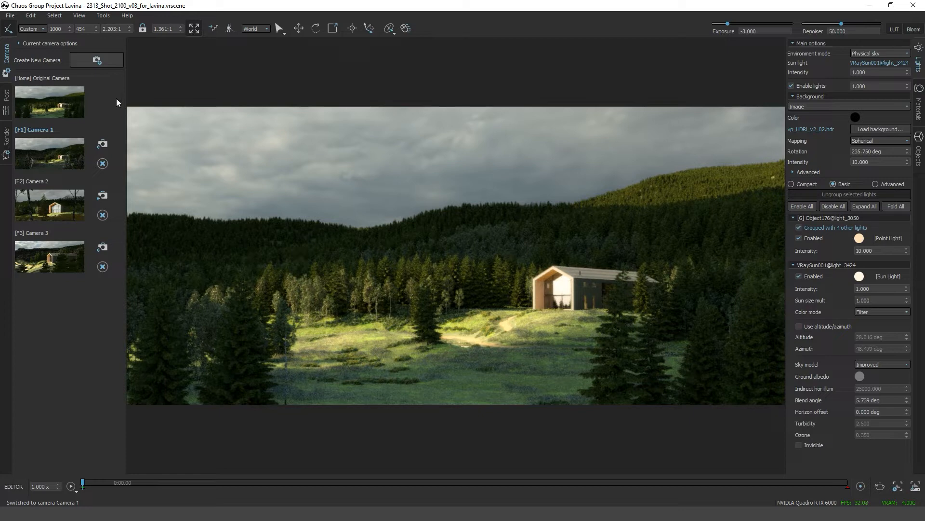
{"action": "left_click", "coordinate": [10, 15]}
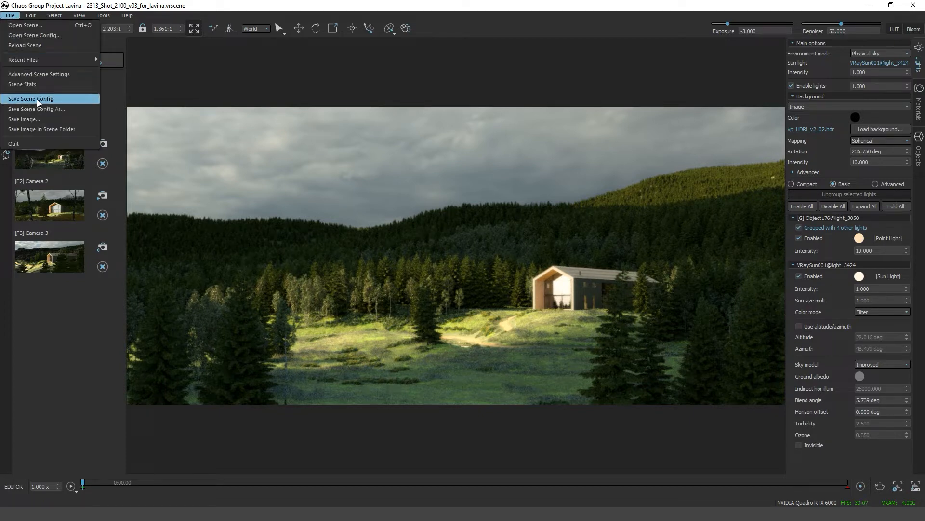
{"action": "left_click", "coordinate": [31, 98]}
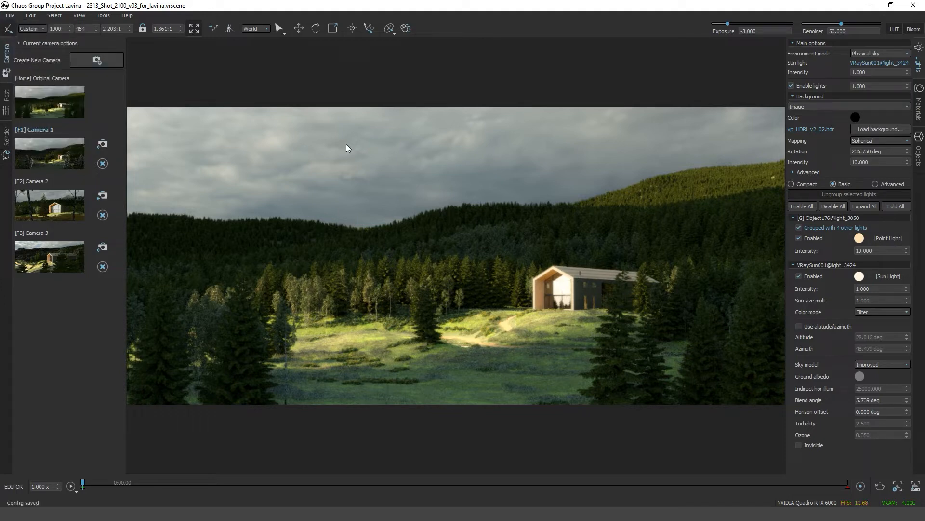
{"action": "mouse_move", "coordinate": [388, 178]}
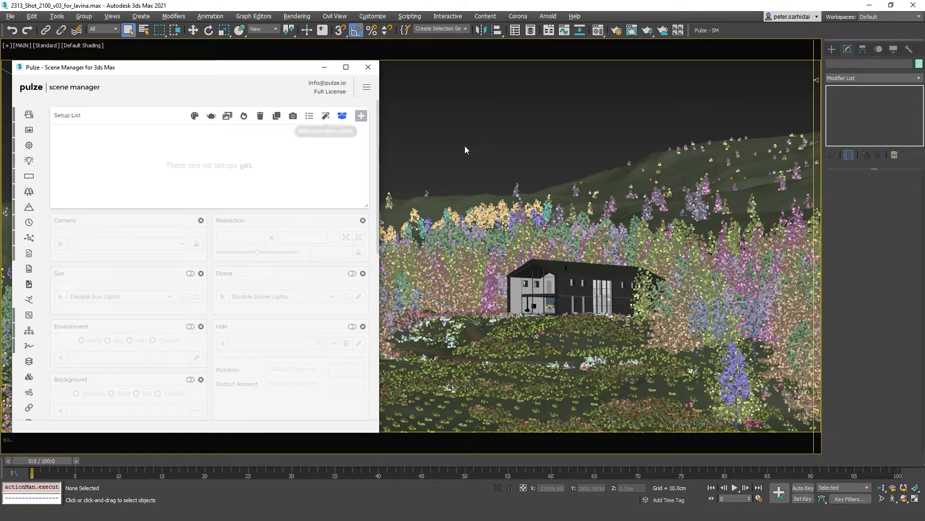
Step: Add a MAIN camera setup in Pulze Scene Manager with Lavina (Beta) sync settings
{"action": "left_click", "coordinate": [361, 116]}
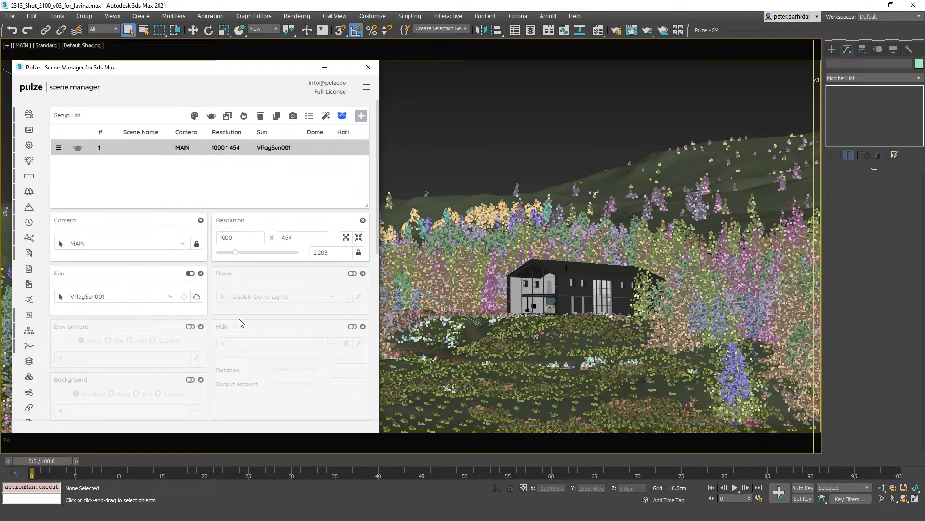
{"action": "mouse_move", "coordinate": [29, 300]}
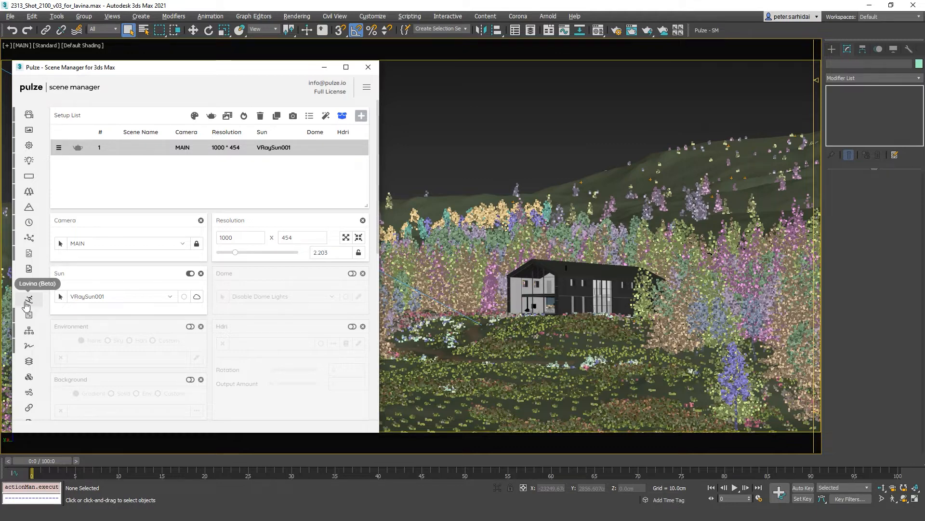
{"action": "left_click", "coordinate": [28, 299]}
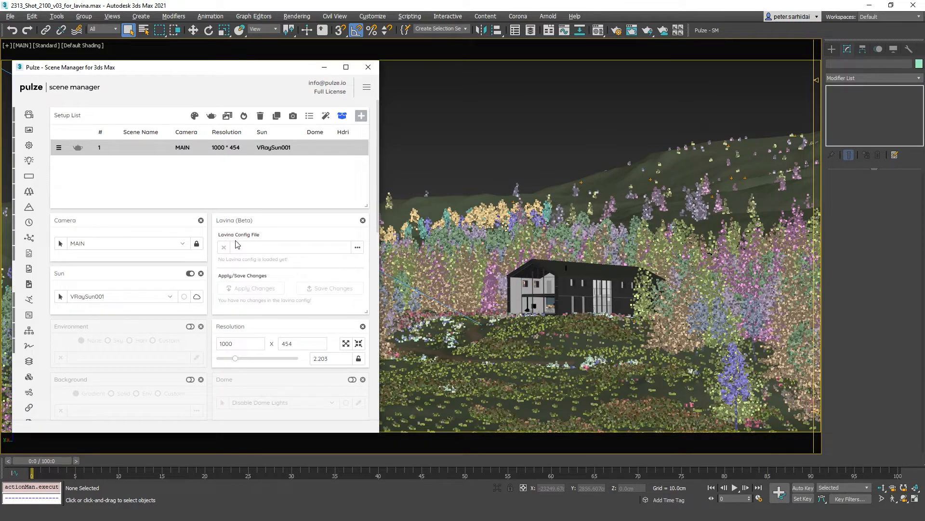
Step: Load the .vrdx Lavina config, generate setups for Cameras 1–3, and preview Cameras 2 and 3
{"action": "left_click", "coordinate": [357, 247]}
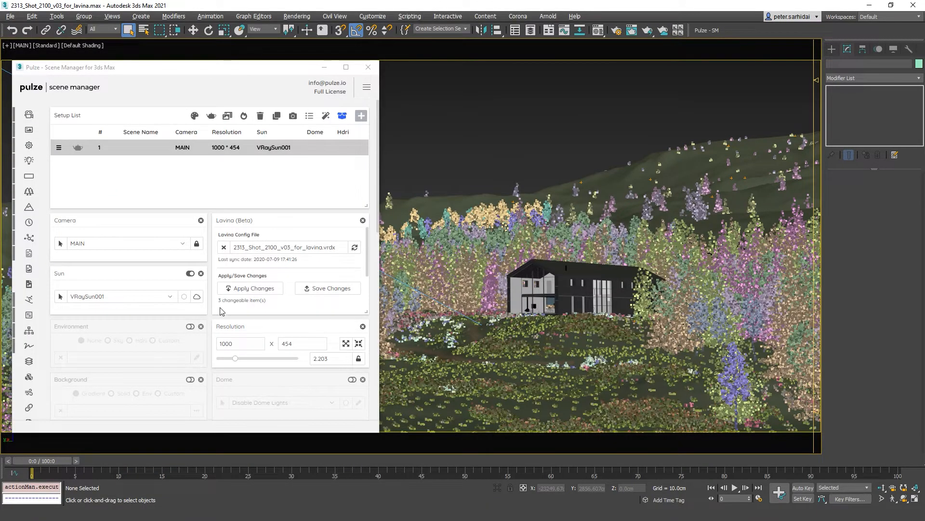
{"action": "mouse_move", "coordinate": [207, 305]}
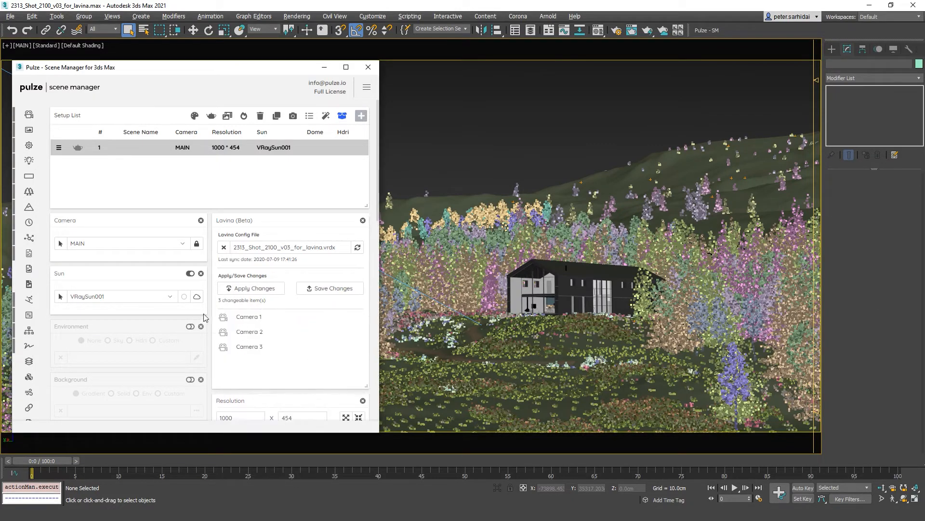
{"action": "mouse_move", "coordinate": [244, 343]}
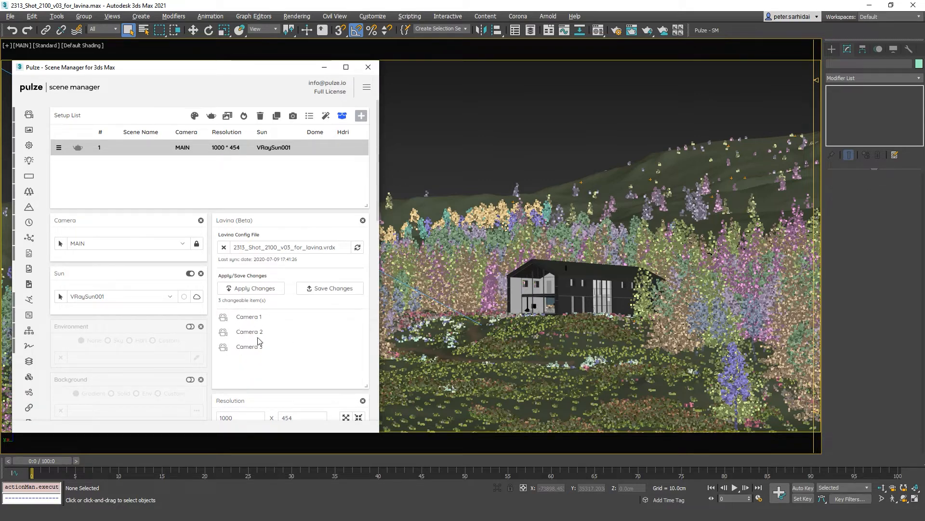
{"action": "mouse_move", "coordinate": [244, 329]}
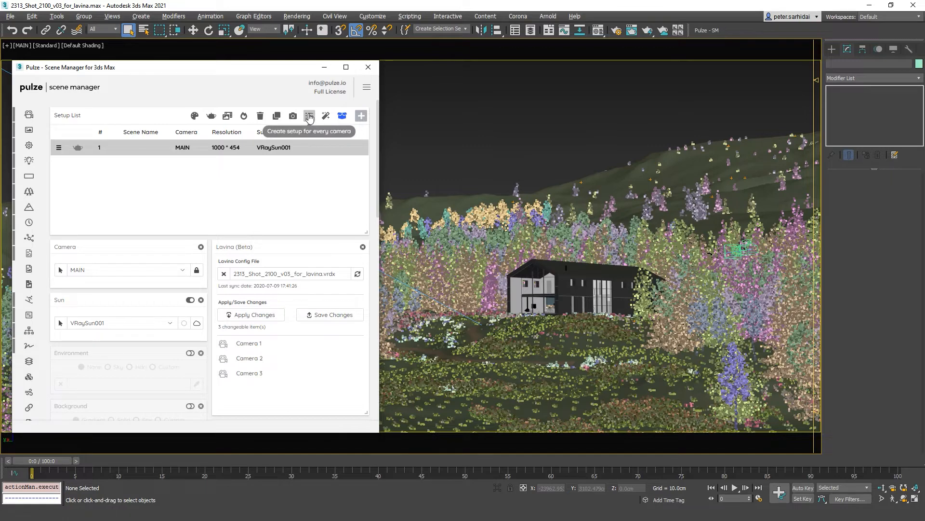
{"action": "left_click", "coordinate": [309, 115]}
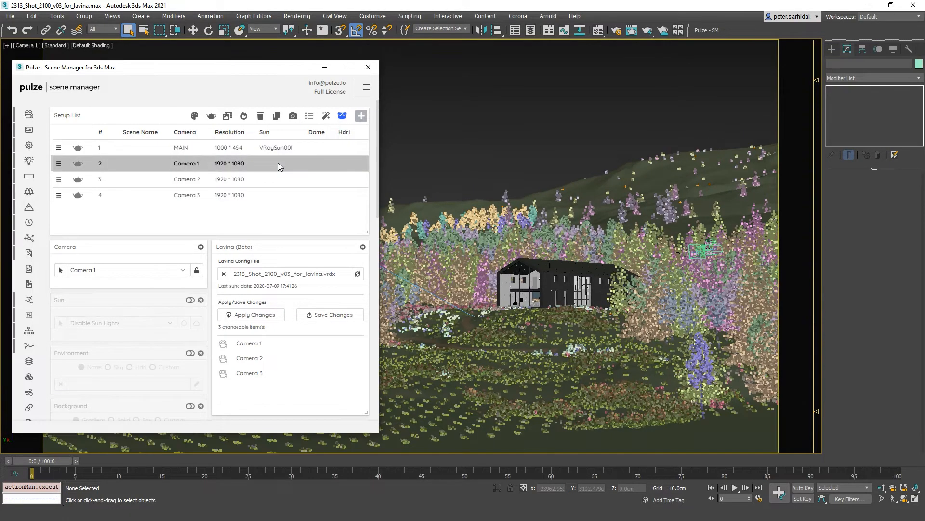
{"action": "left_click", "coordinate": [187, 179]}
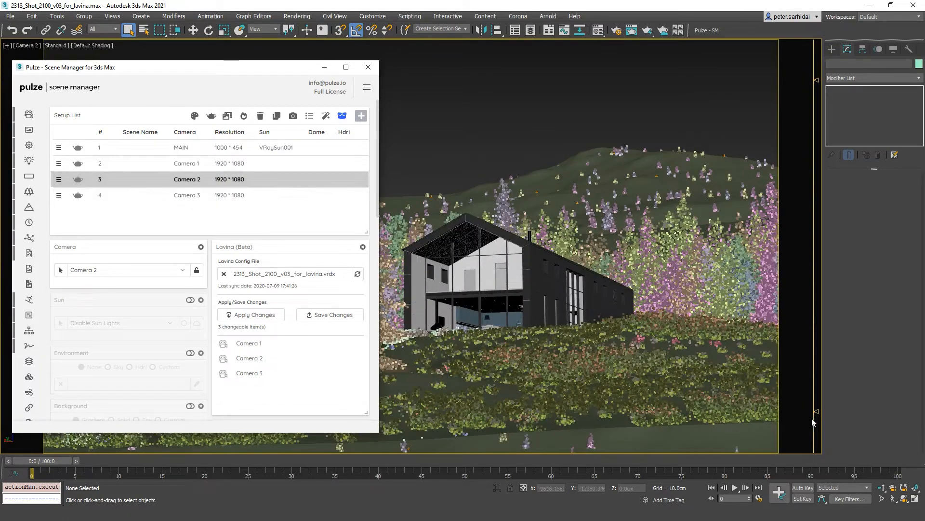
{"action": "left_click", "coordinate": [187, 195]}
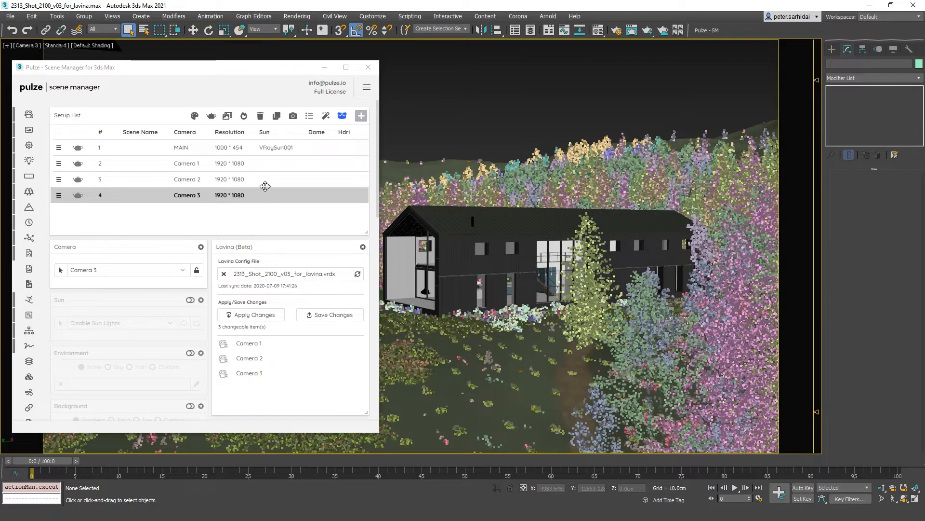
{"action": "left_click", "coordinate": [187, 163]}
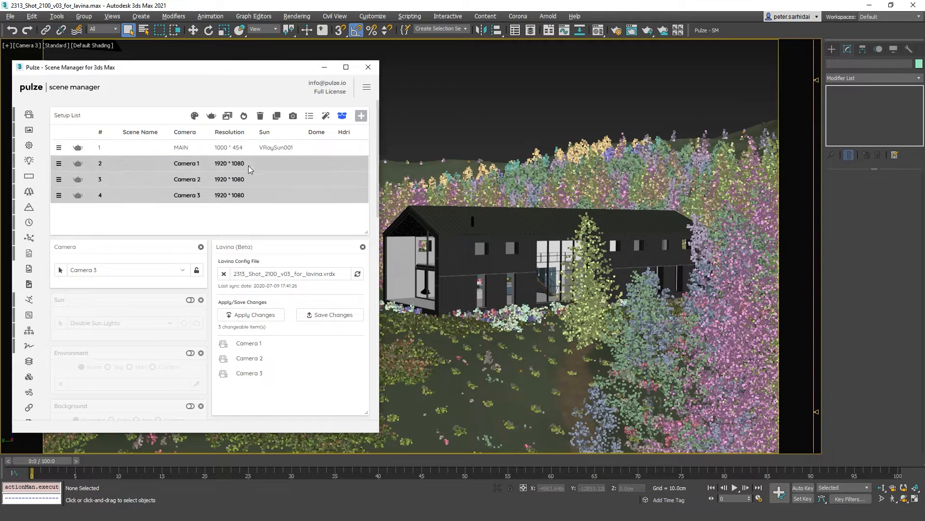
{"action": "scroll", "scroll_direction": "down", "scroll_amount": 3}
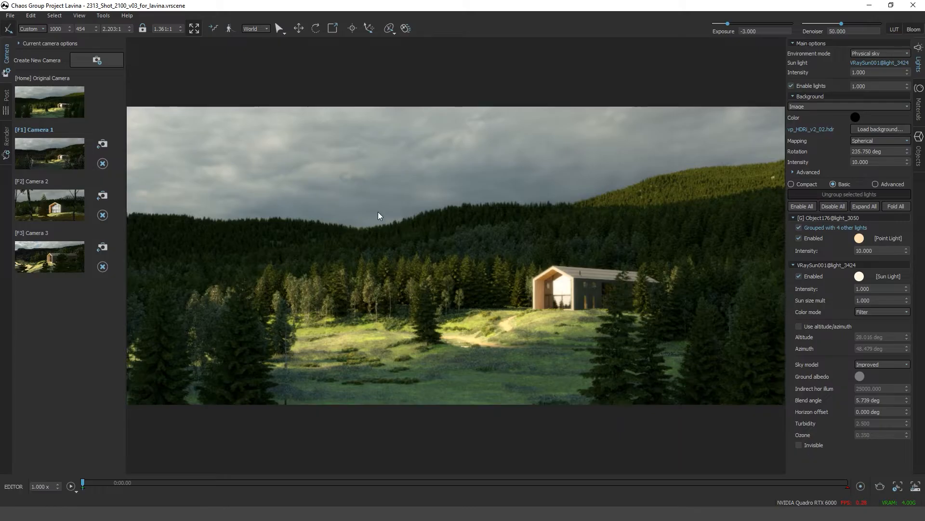
{"action": "mouse_move", "coordinate": [350, 179]}
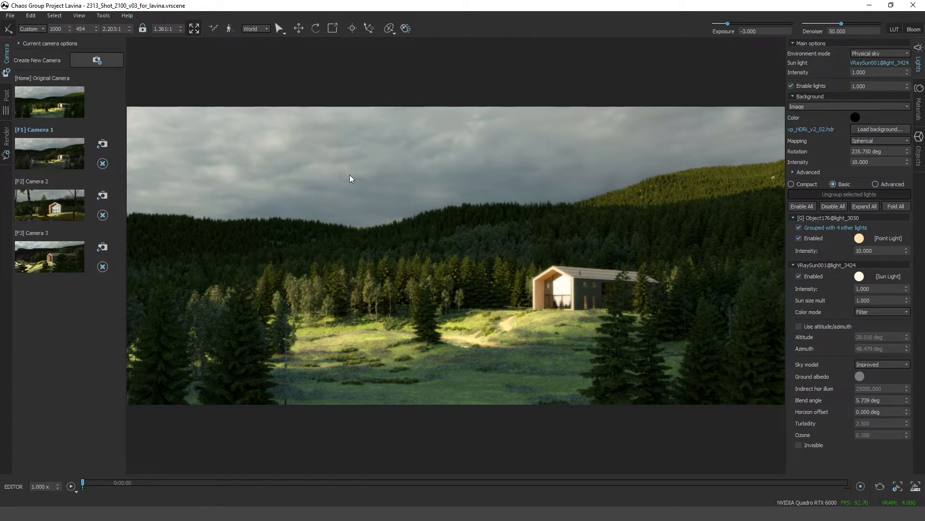
{"action": "mouse_move", "coordinate": [411, 213]}
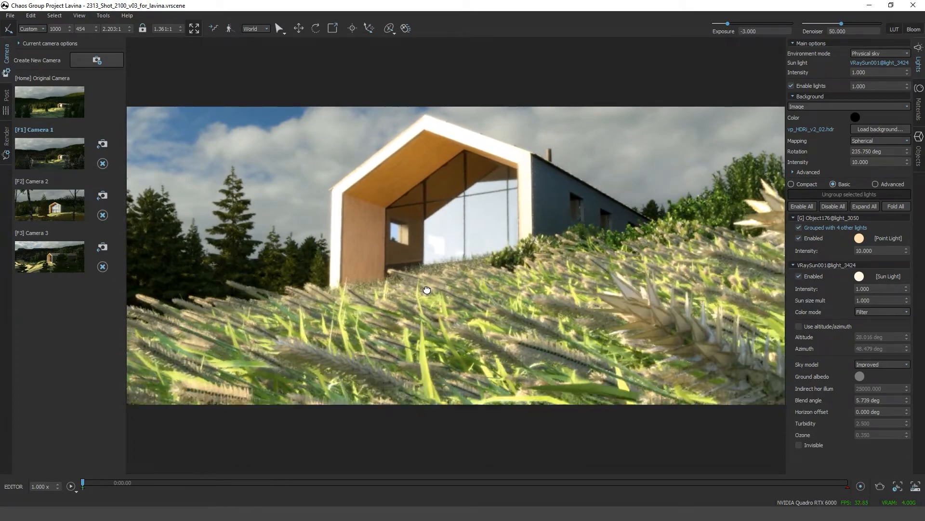
Step: Create a low grass-level Camera 4 looking up at the house and save the scene config
{"action": "left_click", "coordinate": [96, 60]}
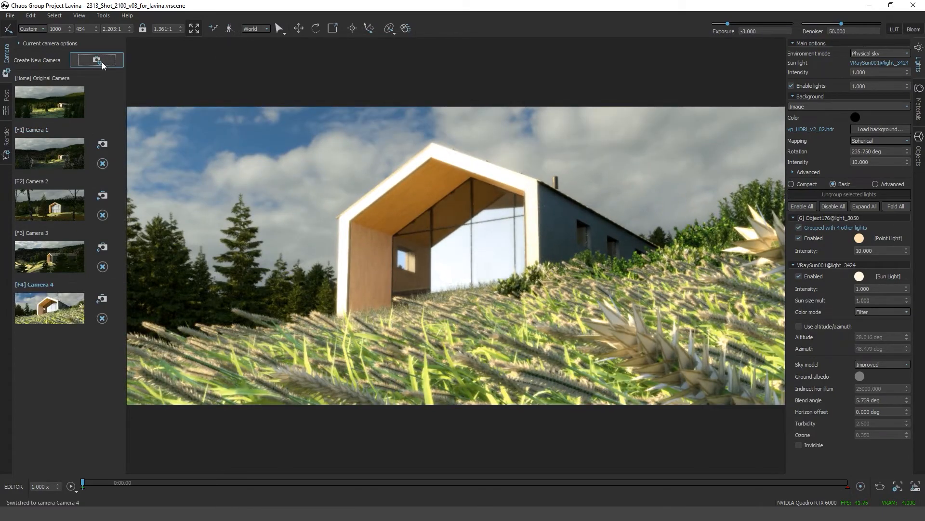
{"action": "left_click", "coordinate": [10, 15]}
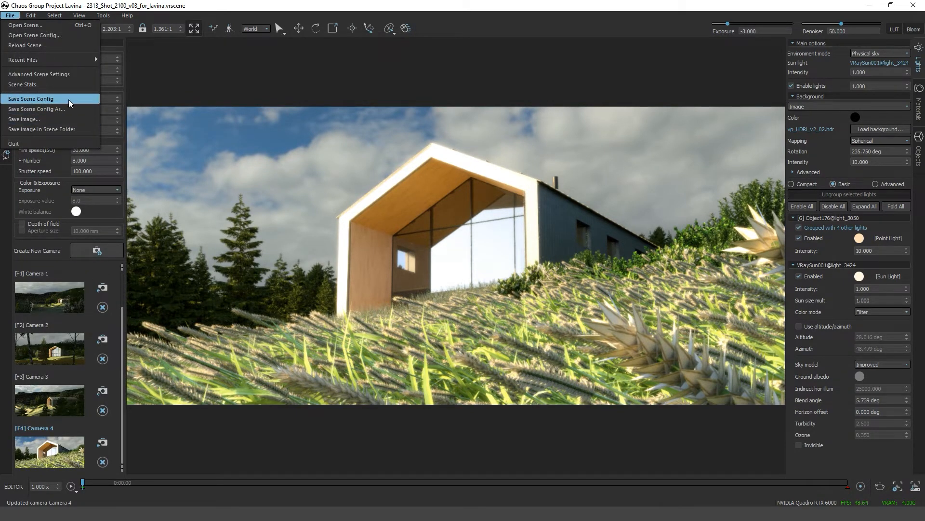
{"action": "left_click", "coordinate": [32, 98]}
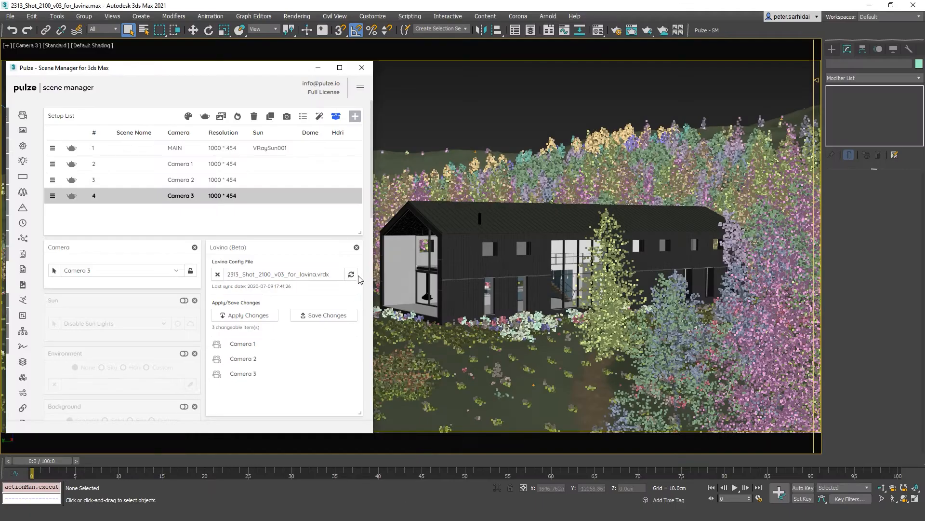
{"action": "mouse_move", "coordinate": [352, 275]}
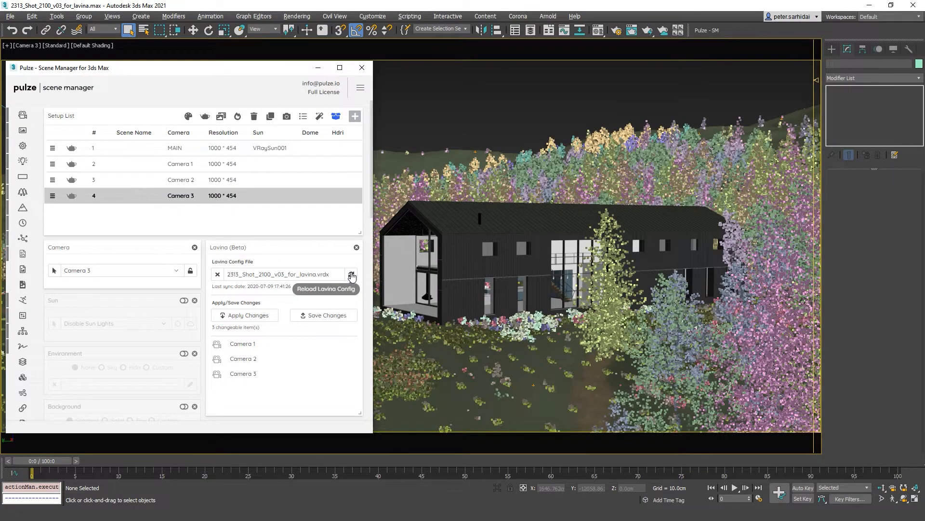
Step: Reload the Lavina config to import Camera 4 and add a fifth setup for it
{"action": "left_click", "coordinate": [351, 274]}
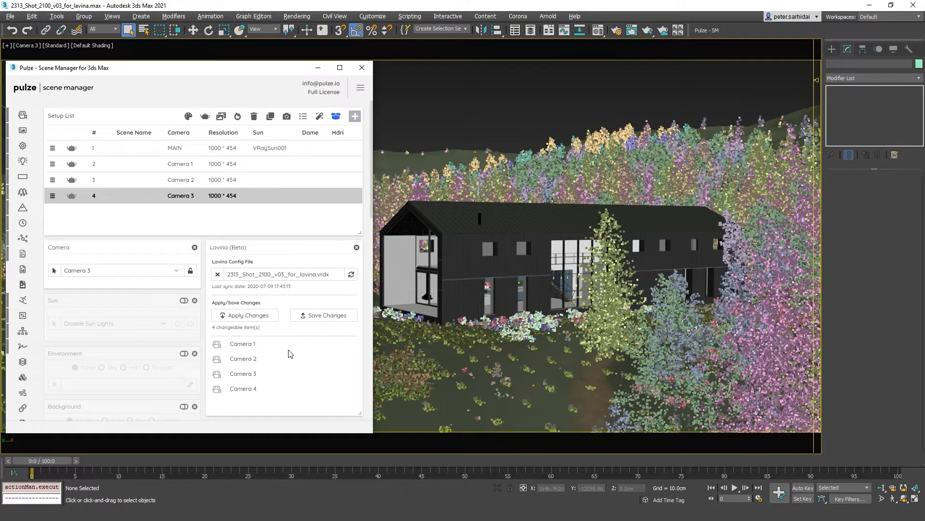
{"action": "mouse_move", "coordinate": [616, 195]}
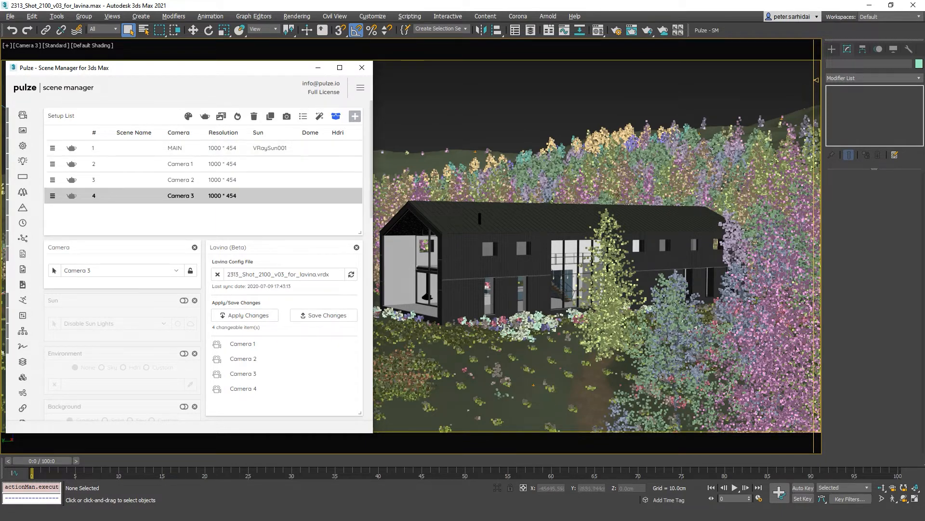
{"action": "mouse_move", "coordinate": [303, 116]}
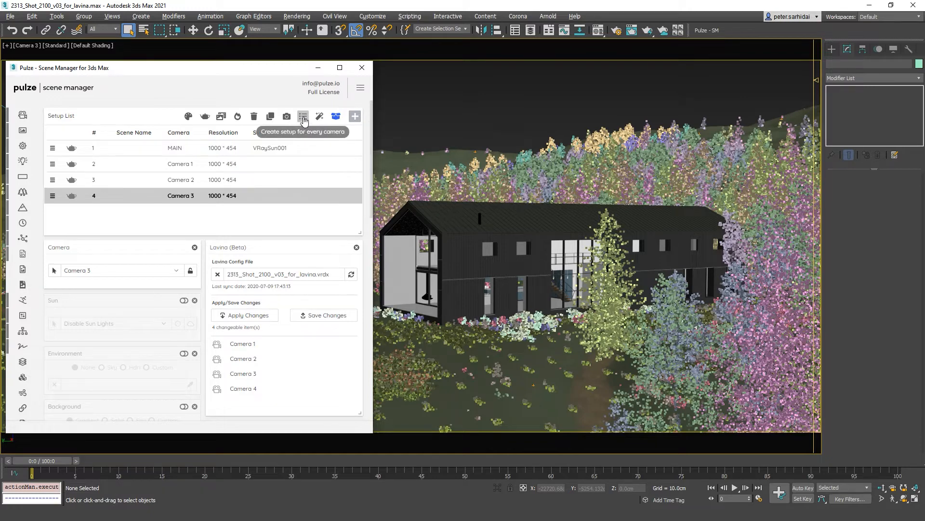
{"action": "left_click", "coordinate": [303, 116]}
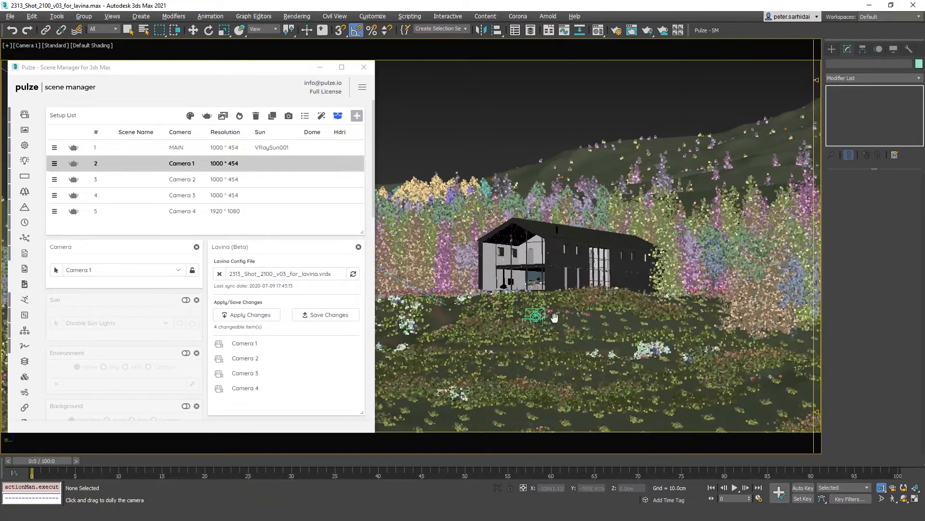
Step: Dolly Camera 1 in the viewport to reframe the house
{"action": "left_click_drag", "start_coordinate": [555, 316], "coordinate": [541, 291]}
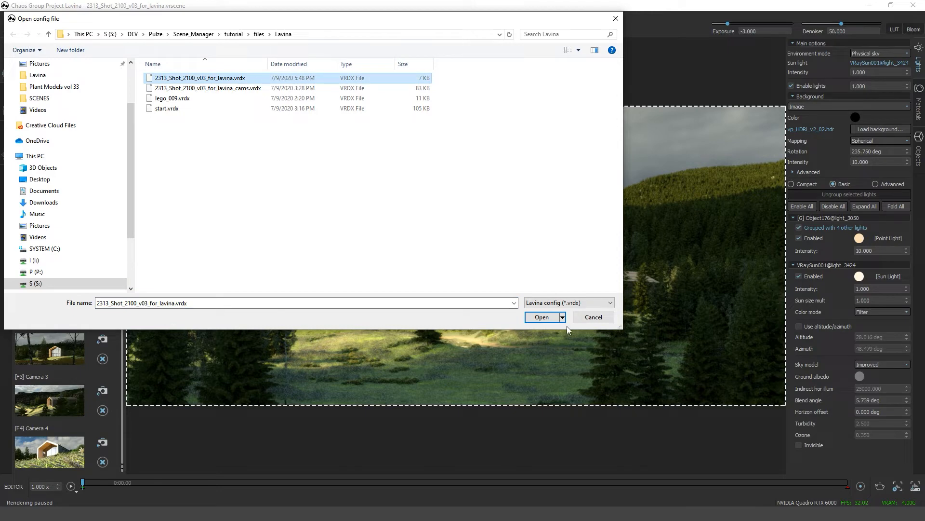
Step: Load 2313_Shot_2100_v03_for_lavina.vrdx into Lavina
{"action": "left_click", "coordinate": [541, 317]}
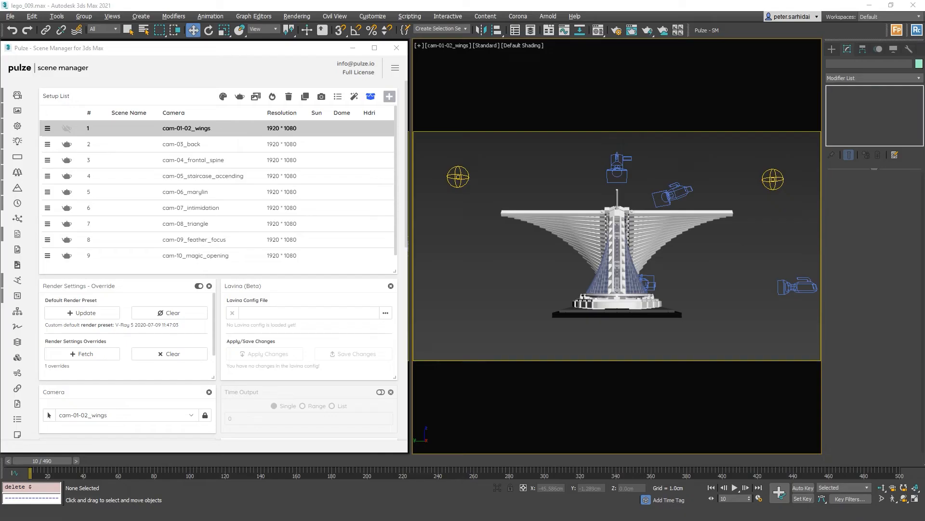
{"action": "mouse_move", "coordinate": [520, 299]}
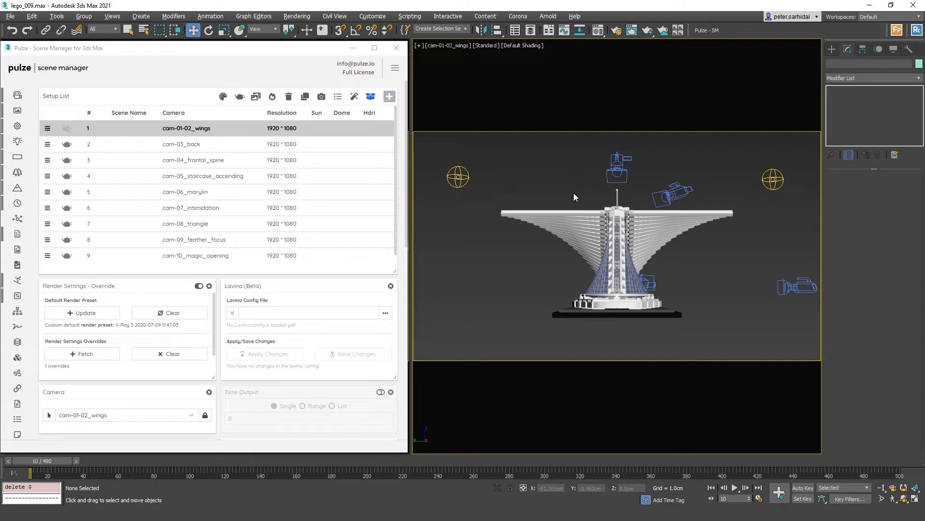
{"action": "mouse_move", "coordinate": [471, 242]}
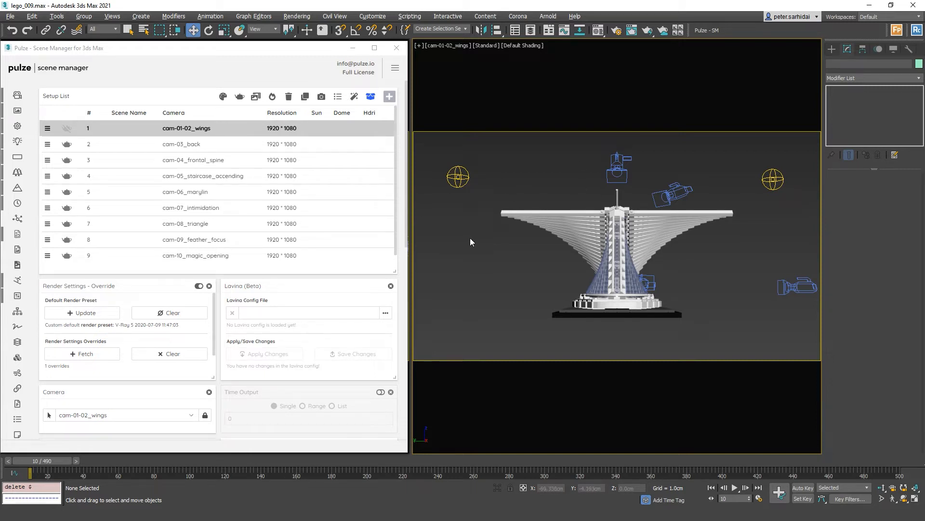
{"action": "mouse_move", "coordinate": [693, 231]}
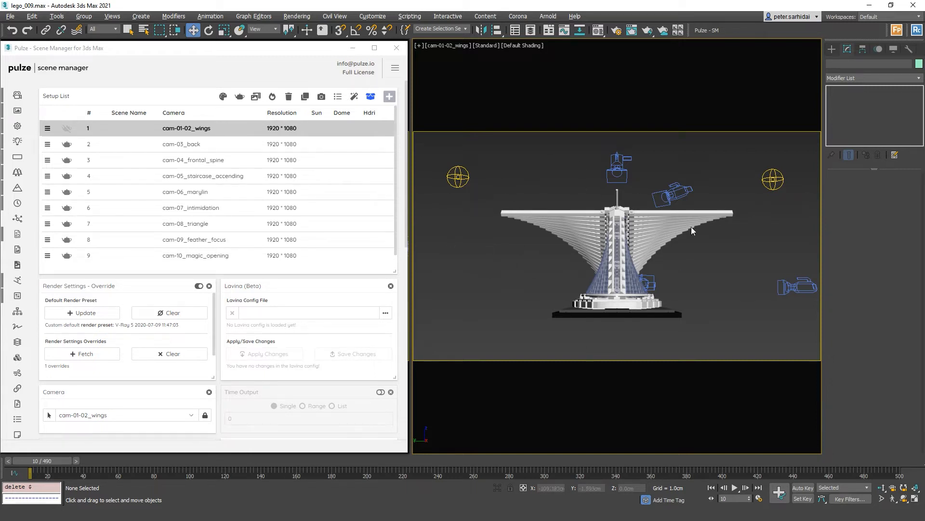
{"action": "mouse_move", "coordinate": [481, 330]}
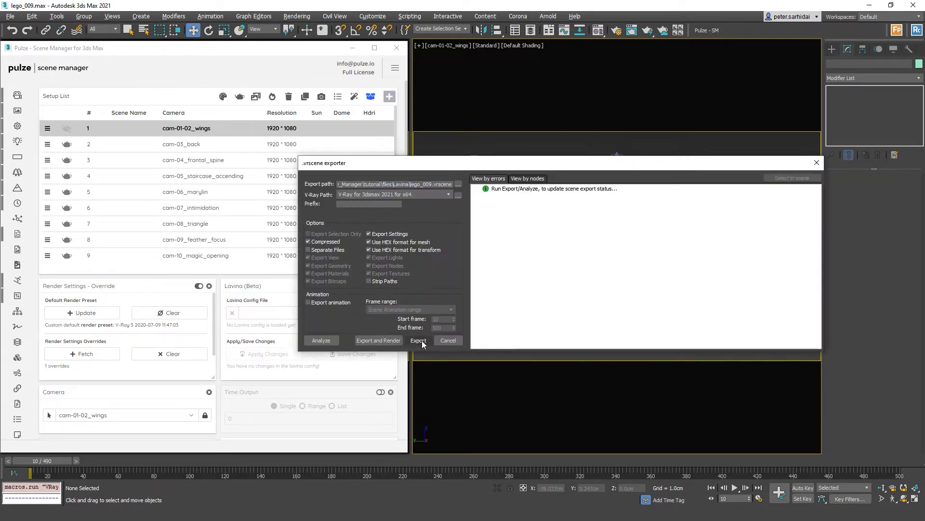
Step: Export the lego scene to lego_009.vrscene with the V-Ray exporter
{"action": "left_click", "coordinate": [418, 340]}
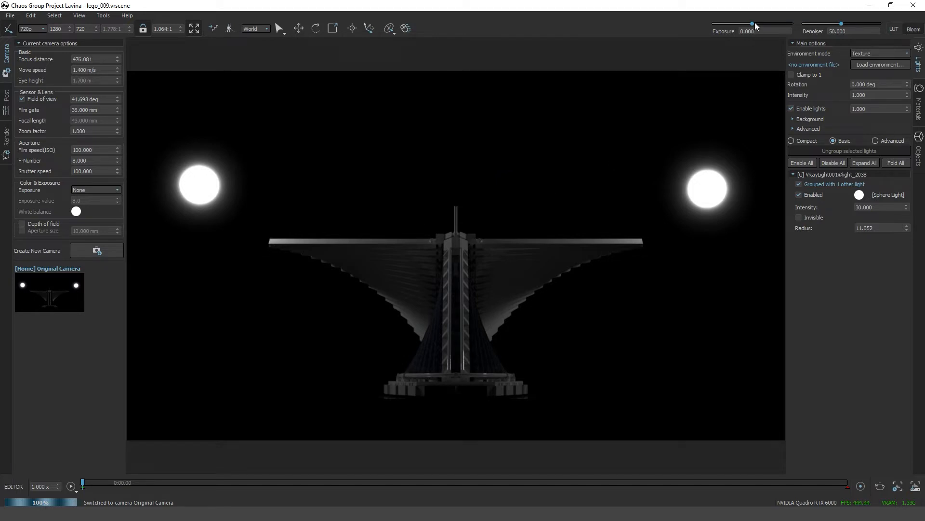
Step: Save the Lavina lego scene setup as the config file lego_009.vrdx
{"action": "left_click", "coordinate": [878, 64]}
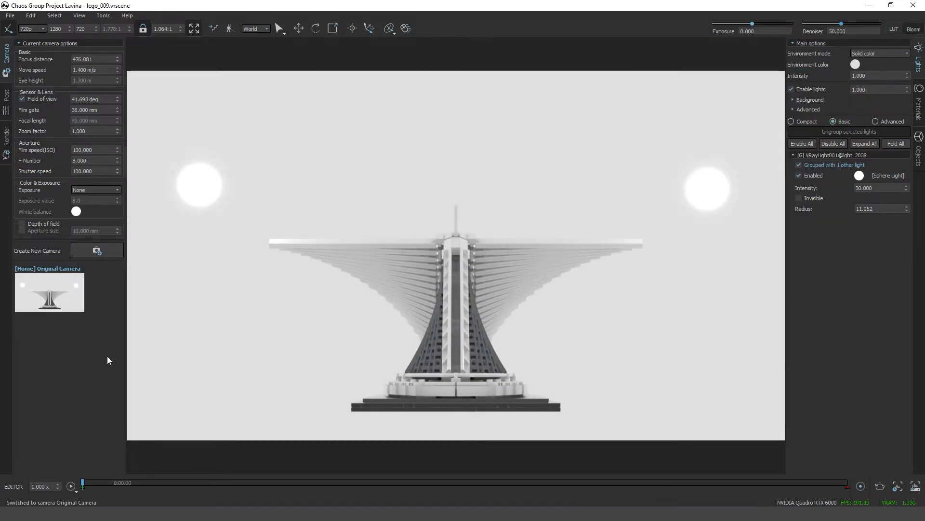
{"action": "mouse_move", "coordinate": [306, 361]}
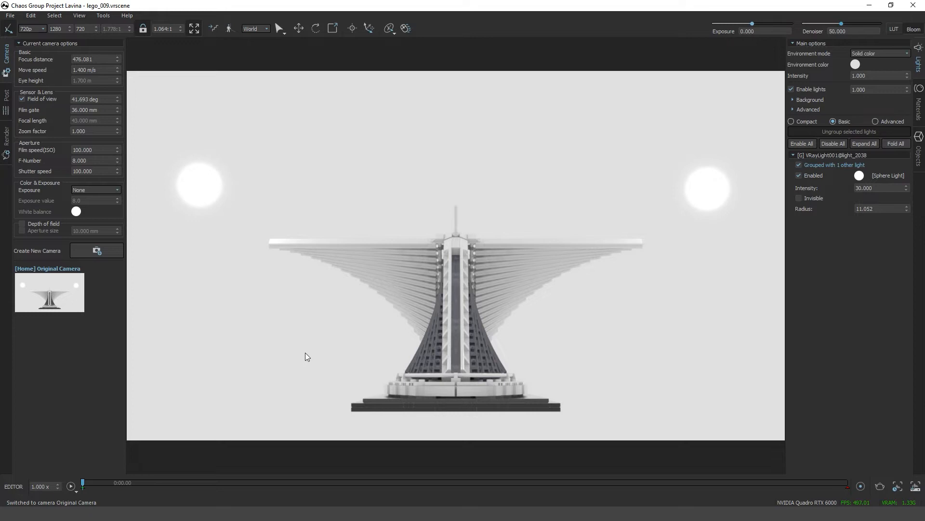
{"action": "mouse_move", "coordinate": [289, 365]}
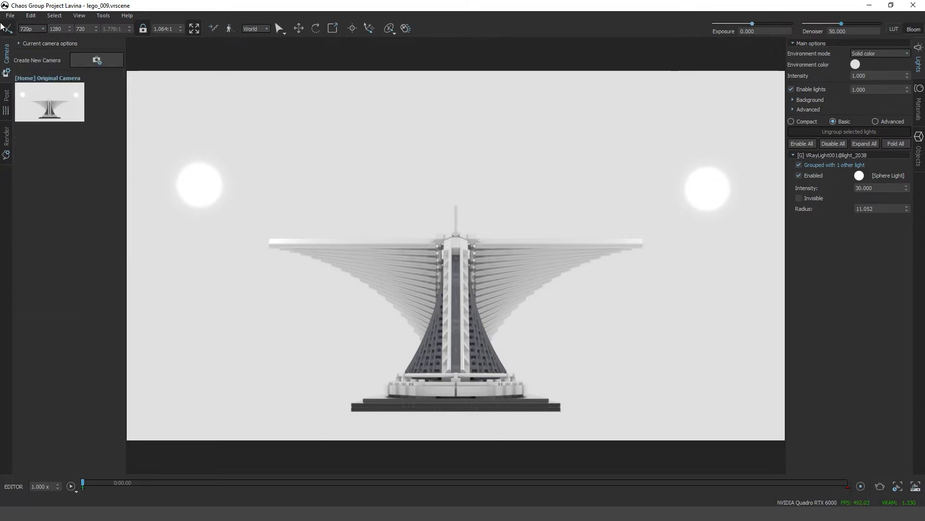
{"action": "left_click", "coordinate": [10, 15]}
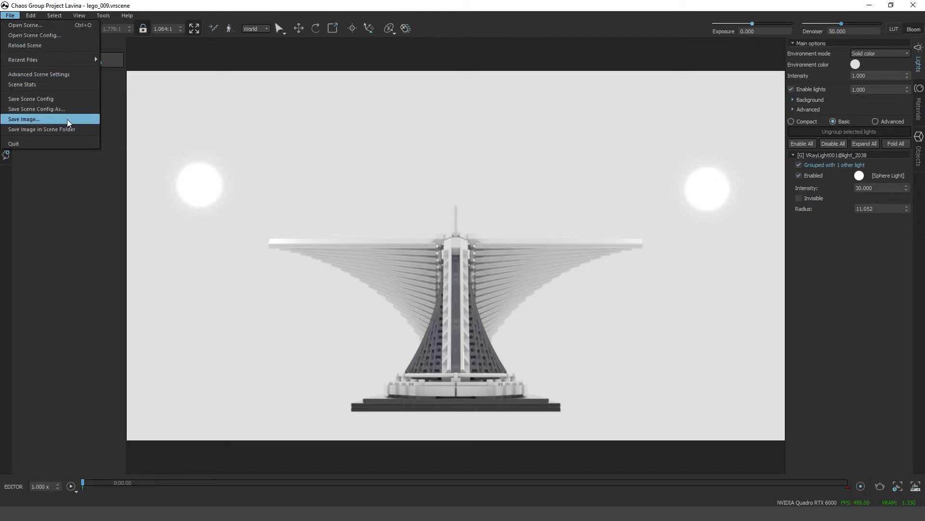
{"action": "mouse_move", "coordinate": [42, 99]}
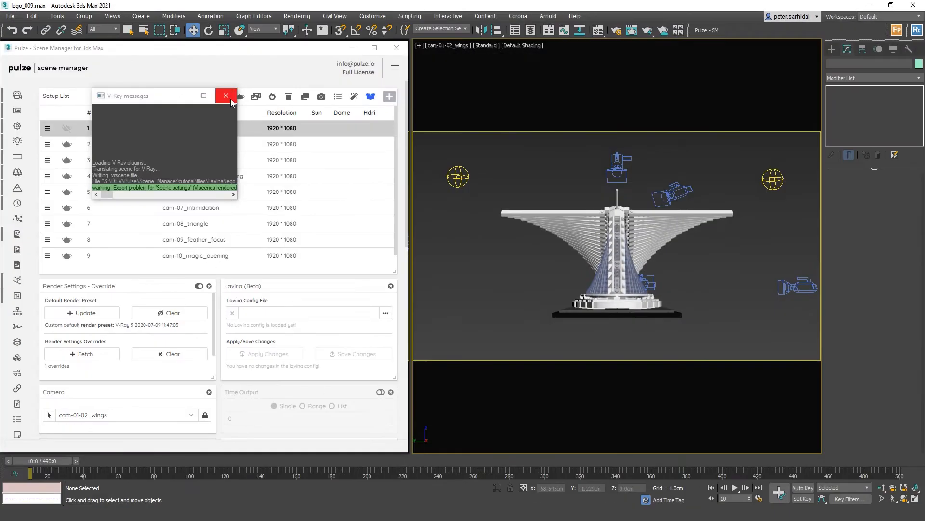
Step: Dismiss the V-Ray messages window and load lego_009.vrdx into Pulze's Lavina panel
{"action": "left_click", "coordinate": [227, 95]}
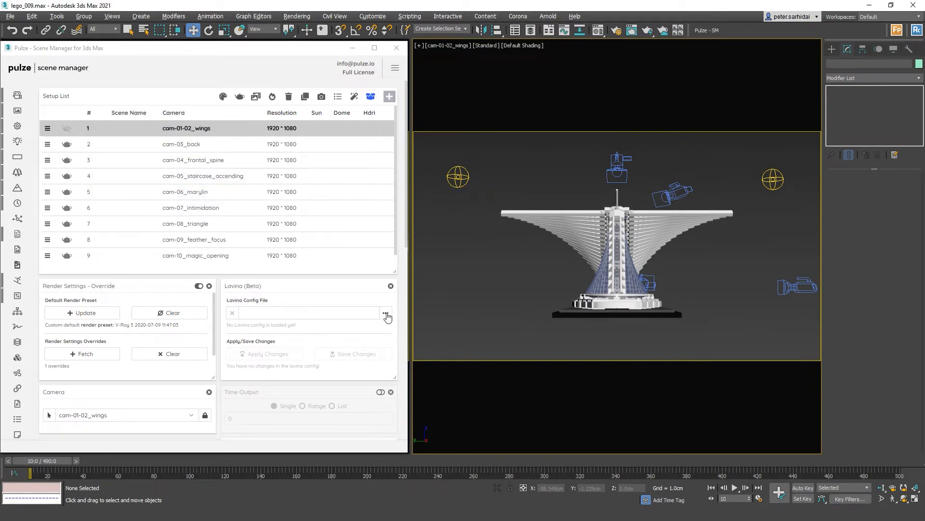
{"action": "left_click", "coordinate": [387, 312]}
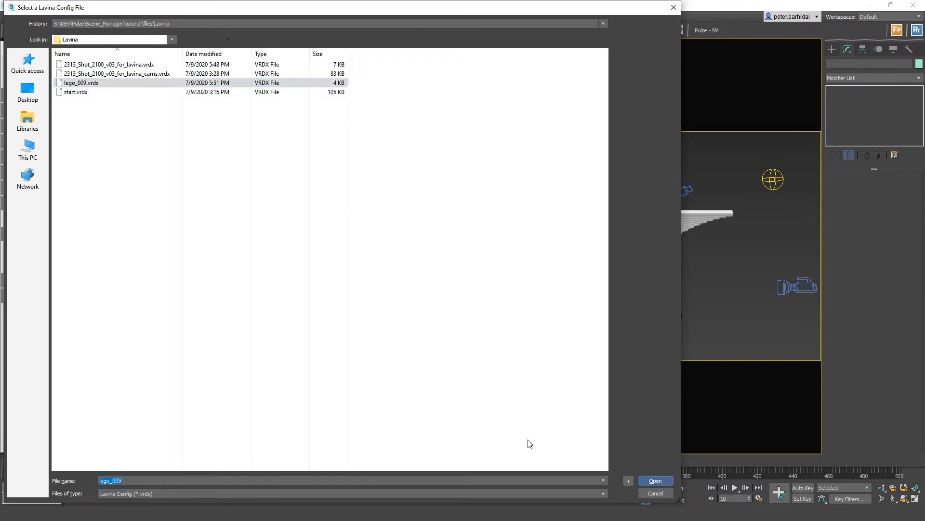
{"action": "left_click", "coordinate": [655, 481]}
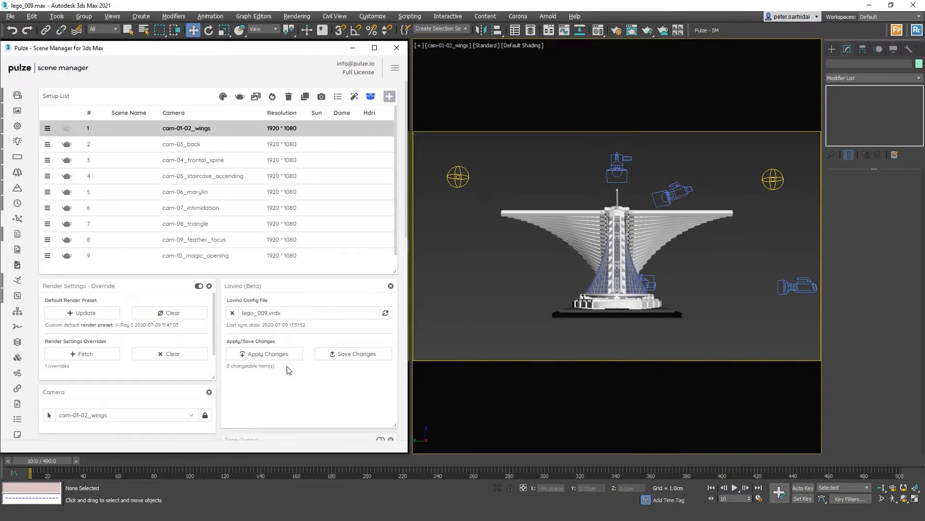
{"action": "mouse_move", "coordinate": [307, 359]}
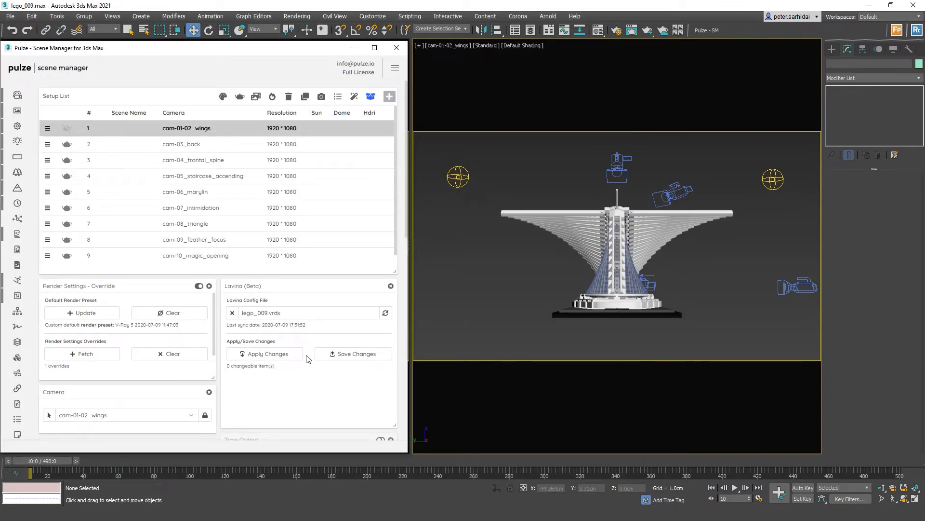
{"action": "mouse_move", "coordinate": [315, 407]}
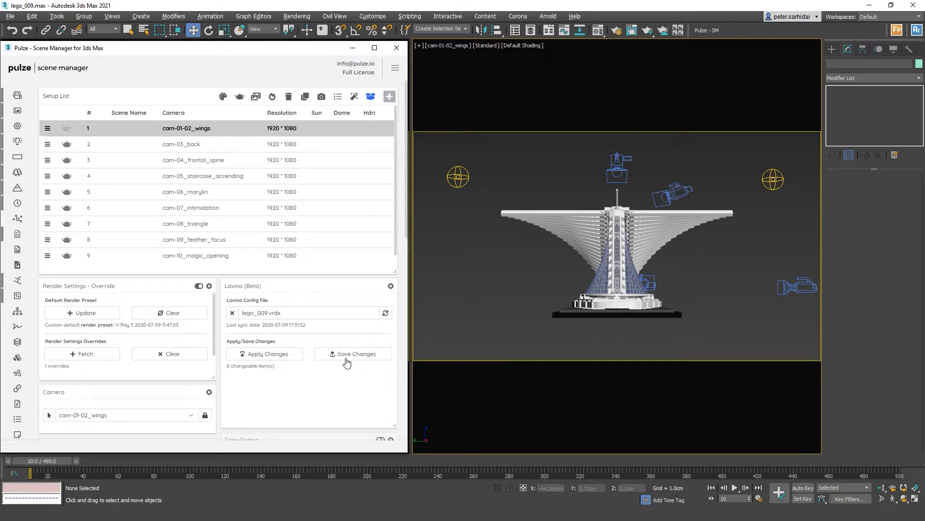
{"action": "mouse_move", "coordinate": [351, 350]}
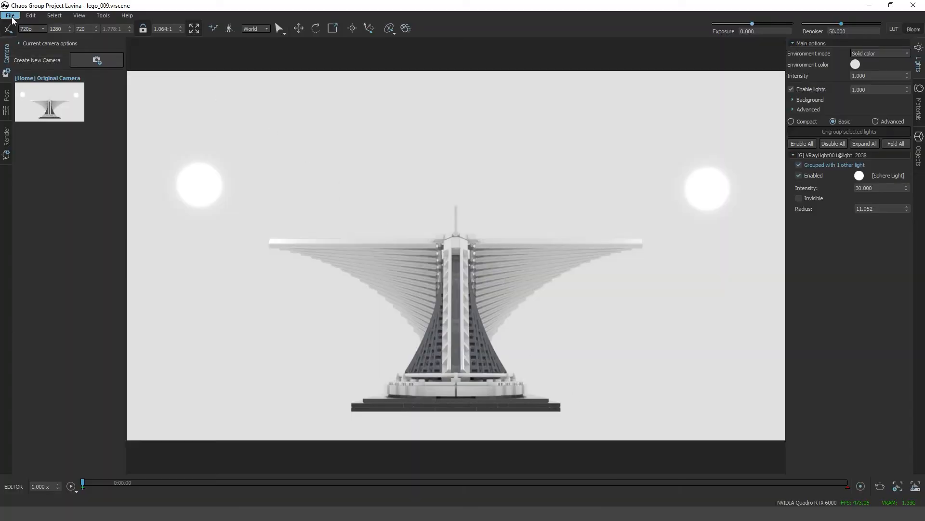
Step: Open lego_009.vrdx in Lavina and preview two of the imported camera views
{"action": "left_click", "coordinate": [10, 16]}
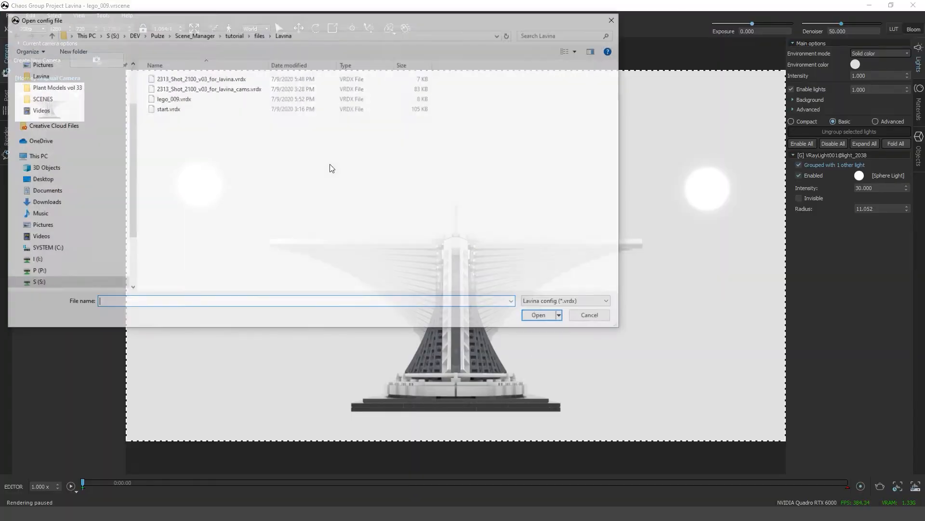
{"action": "left_click", "coordinate": [173, 98]}
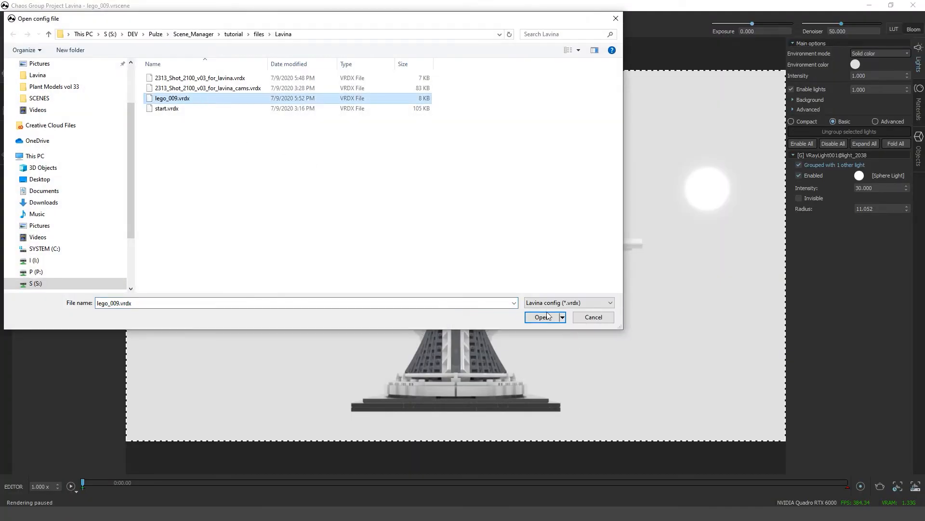
{"action": "left_click", "coordinate": [542, 317]}
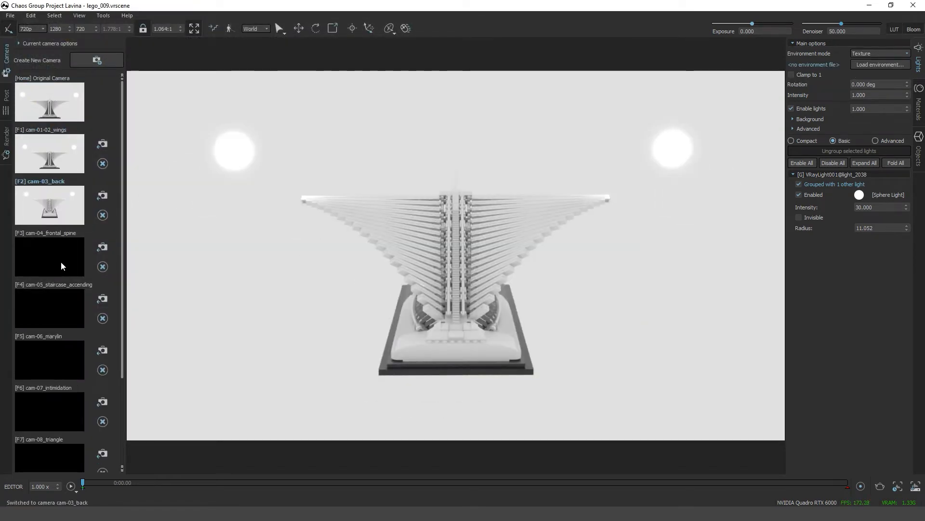
{"action": "left_click", "coordinate": [49, 307]}
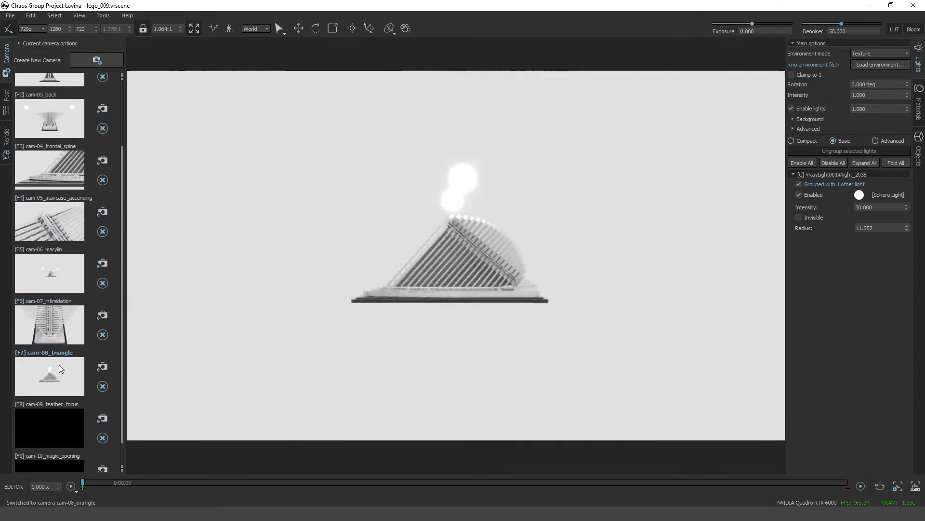
{"action": "left_click", "coordinate": [50, 449]}
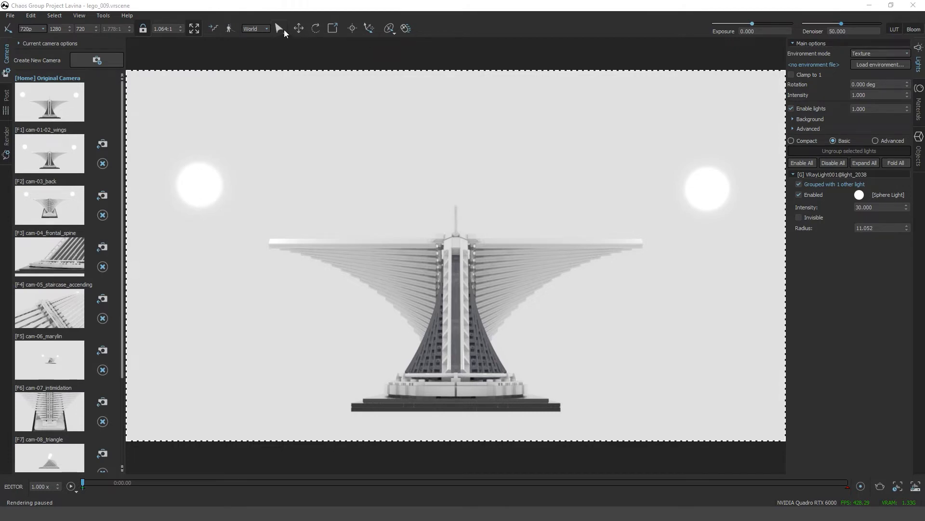
Step: Move one sphere light above the tower and the other toward the lower right
{"action": "left_click", "coordinate": [199, 185]}
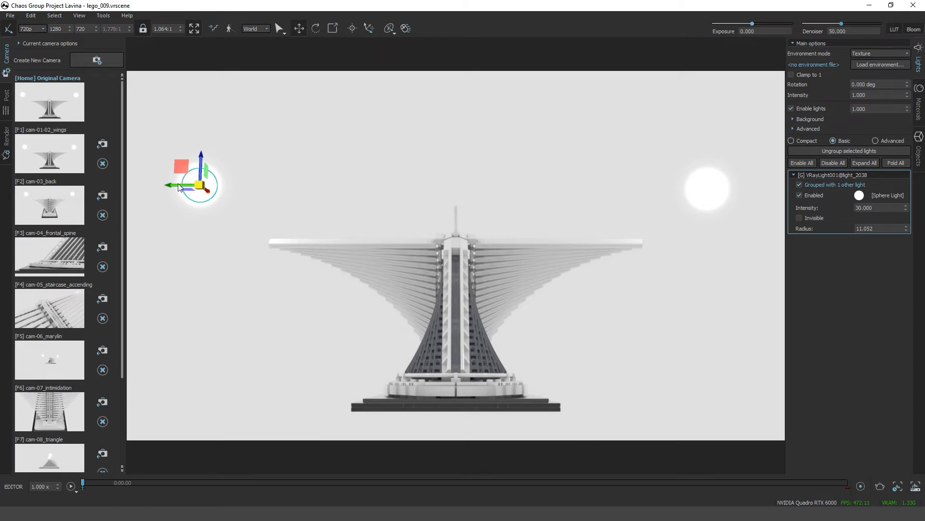
{"action": "left_click_drag", "start_coordinate": [201, 179], "coordinate": [452, 171]}
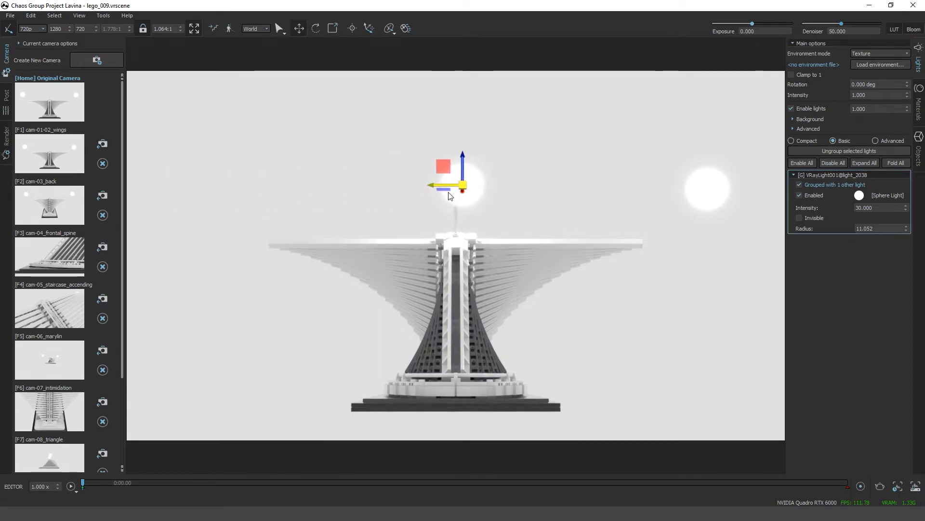
{"action": "left_click_drag", "start_coordinate": [451, 186], "coordinate": [703, 189]}
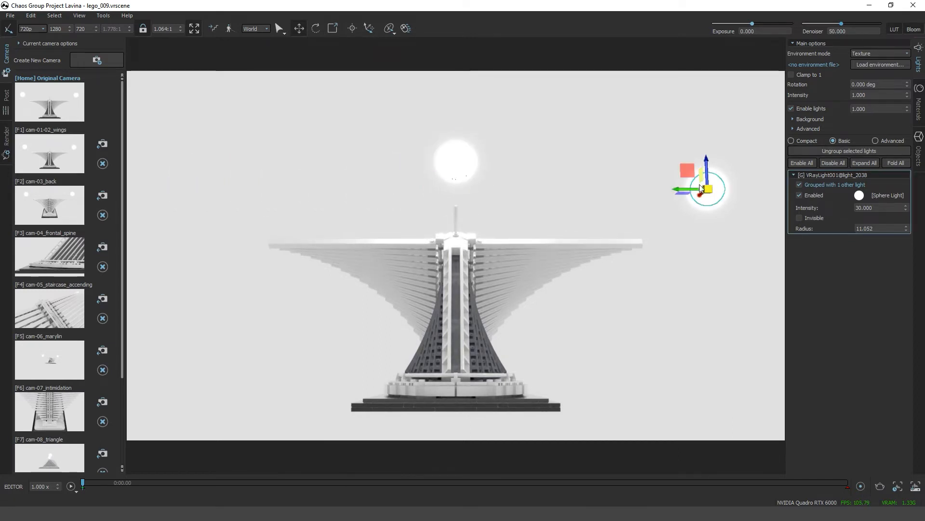
{"action": "left_click_drag", "start_coordinate": [702, 189], "coordinate": [664, 372]}
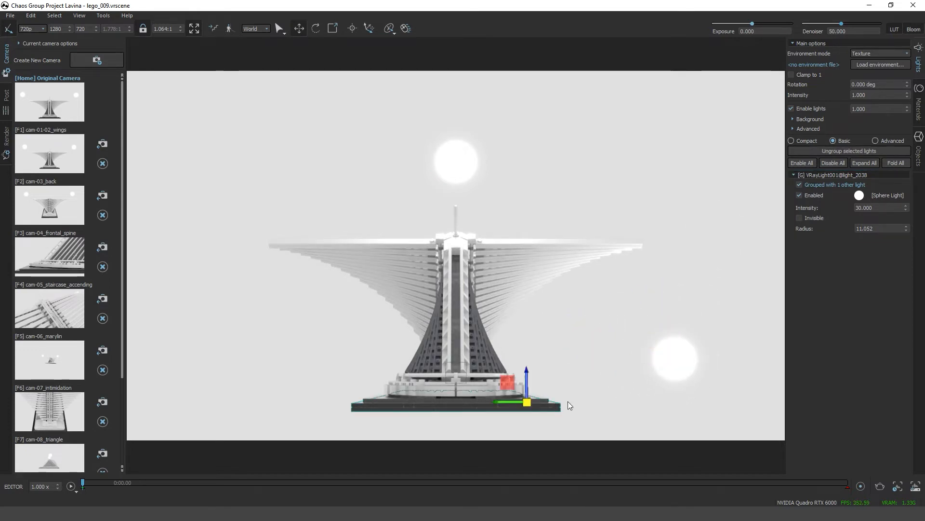
Step: Hide the black base and lines objects from the render
{"action": "left_click", "coordinate": [918, 140]}
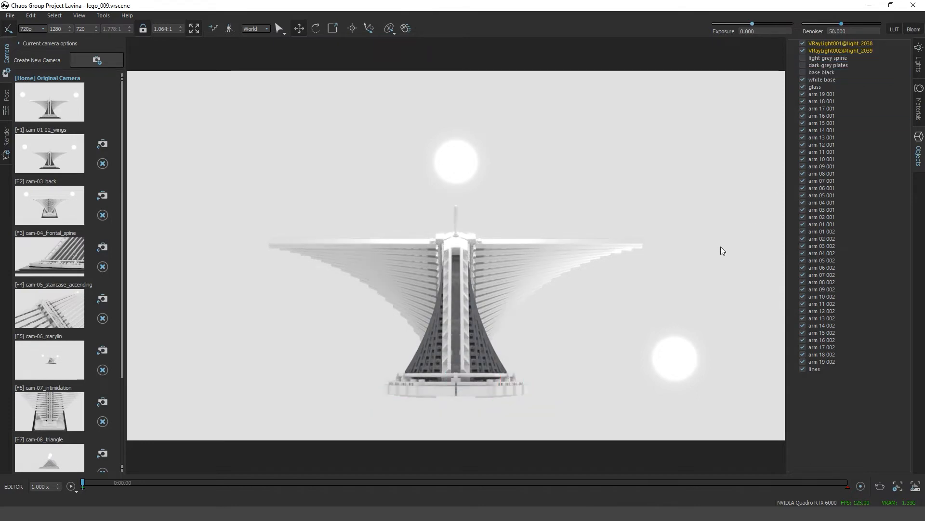
{"action": "mouse_move", "coordinate": [623, 299]}
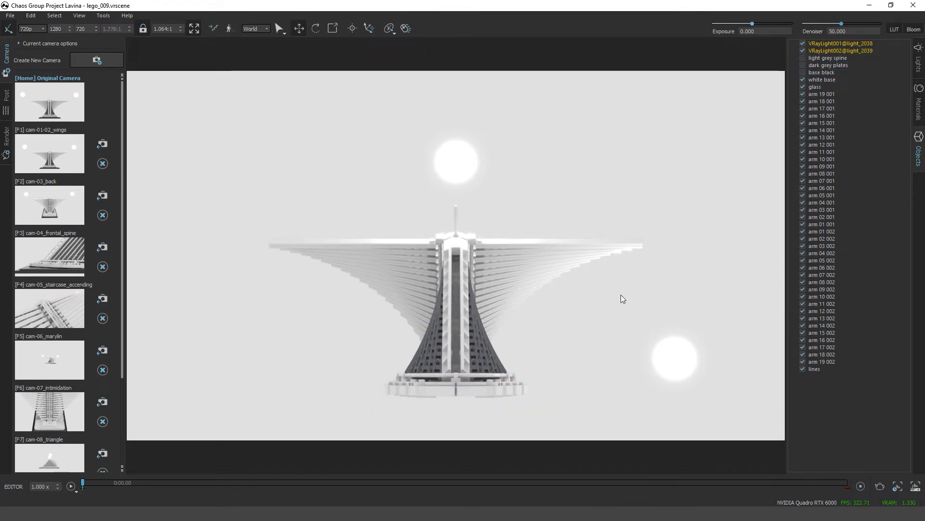
{"action": "left_click", "coordinate": [815, 369]}
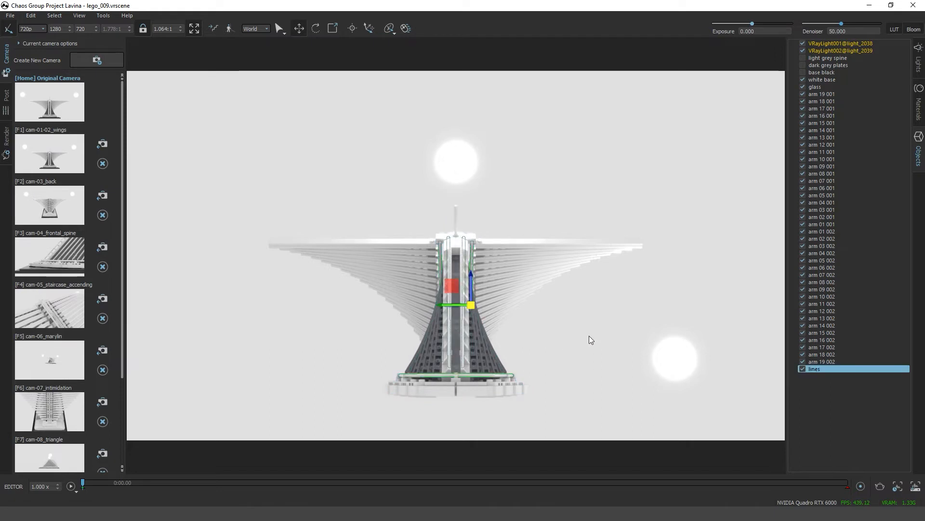
{"action": "left_click", "coordinate": [803, 368]}
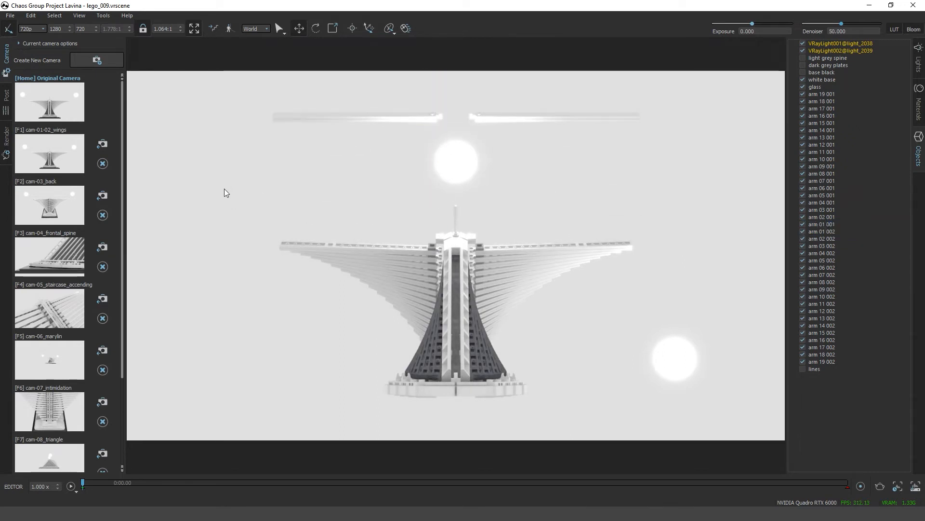
{"action": "left_click", "coordinate": [10, 16]}
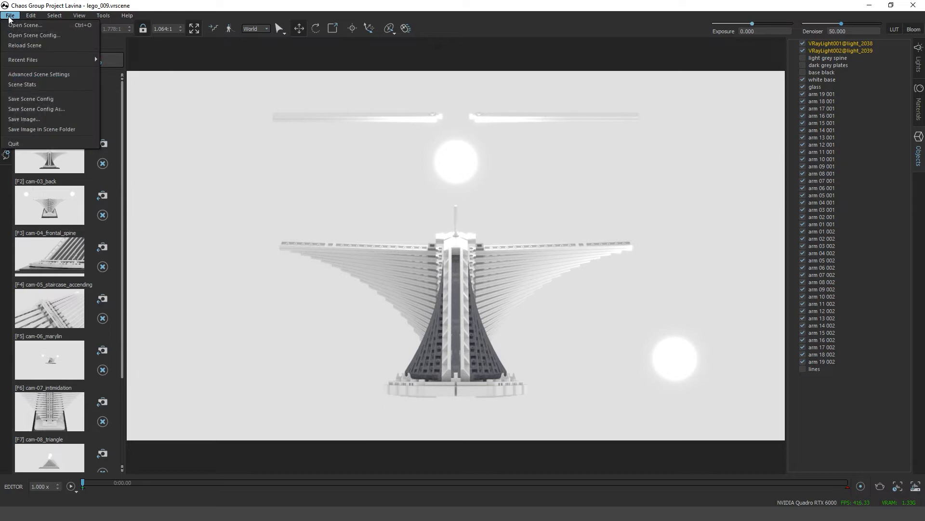
Step: Save the Lavina config, then reload it in Pulze to review the changed items
{"action": "left_click", "coordinate": [31, 99]}
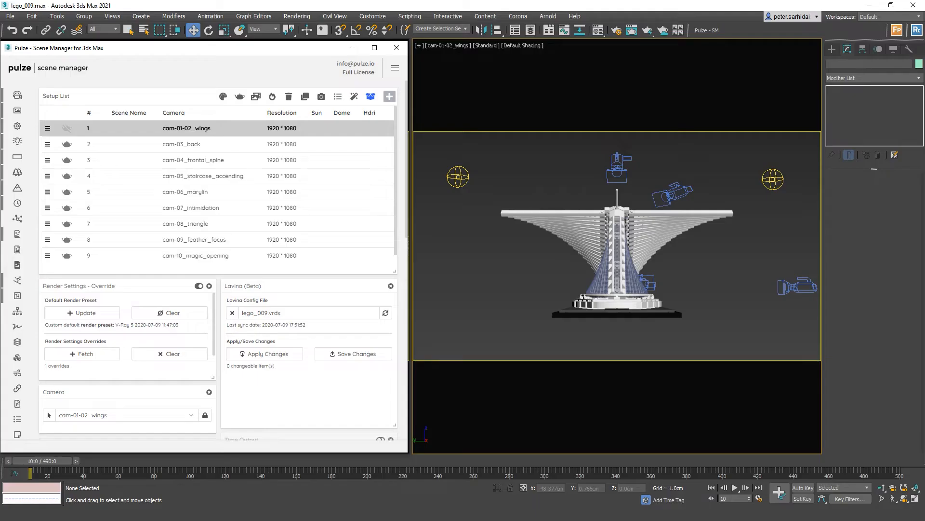
{"action": "mouse_move", "coordinate": [386, 313]}
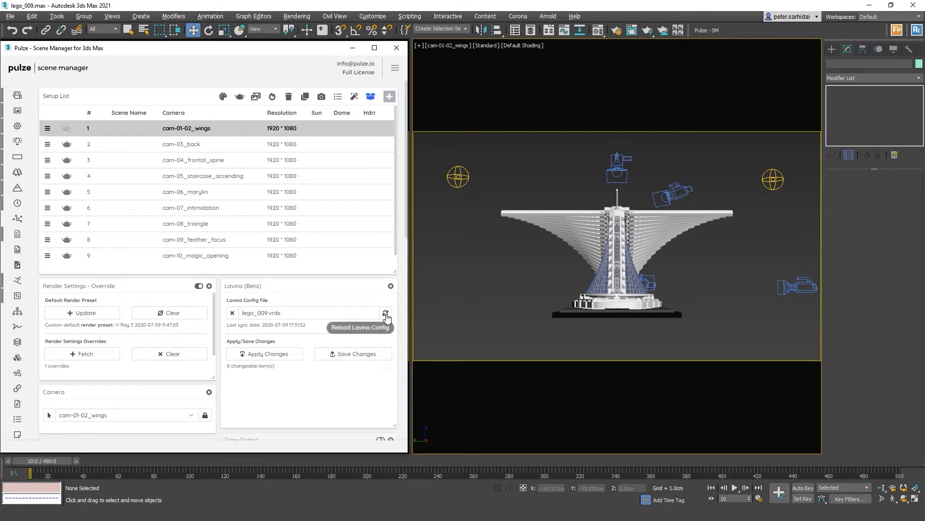
{"action": "left_click", "coordinate": [383, 313]}
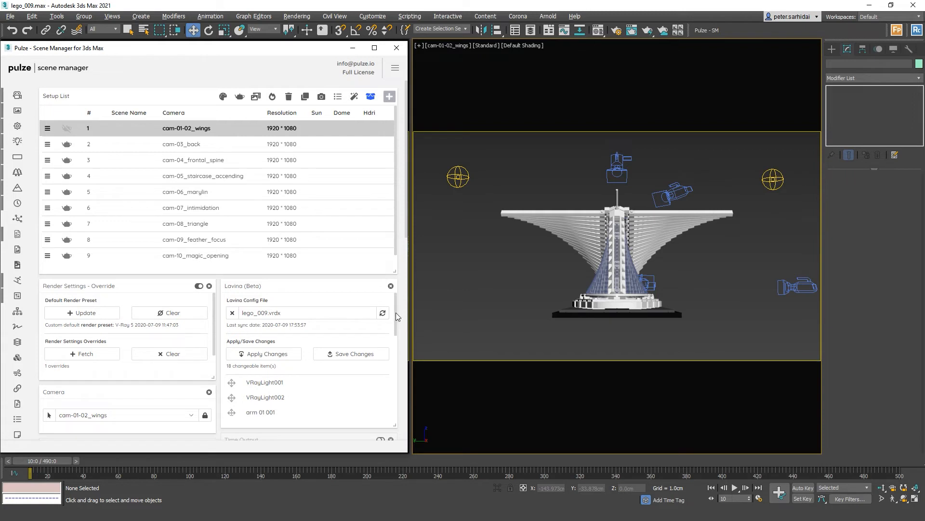
{"action": "scroll", "scroll_direction": "down", "scroll_amount": 3}
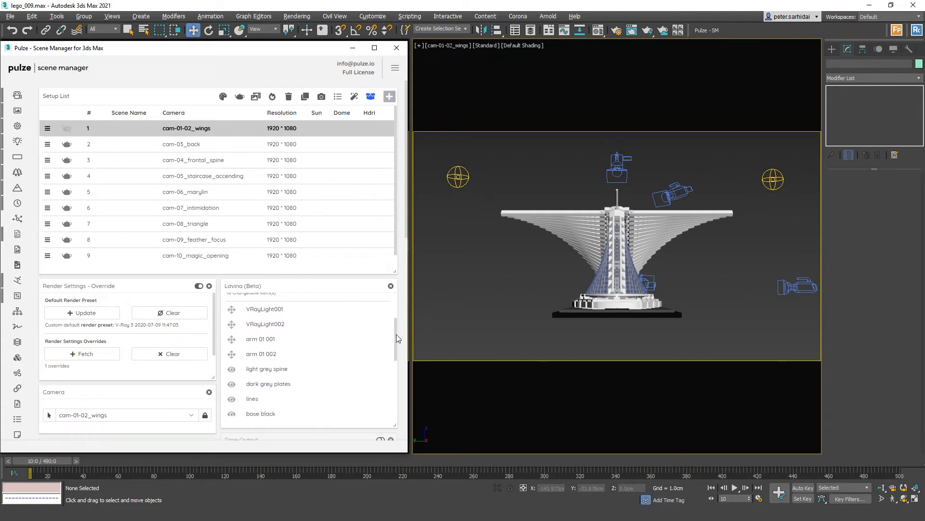
{"action": "scroll", "scroll_direction": "down", "scroll_amount": 3}
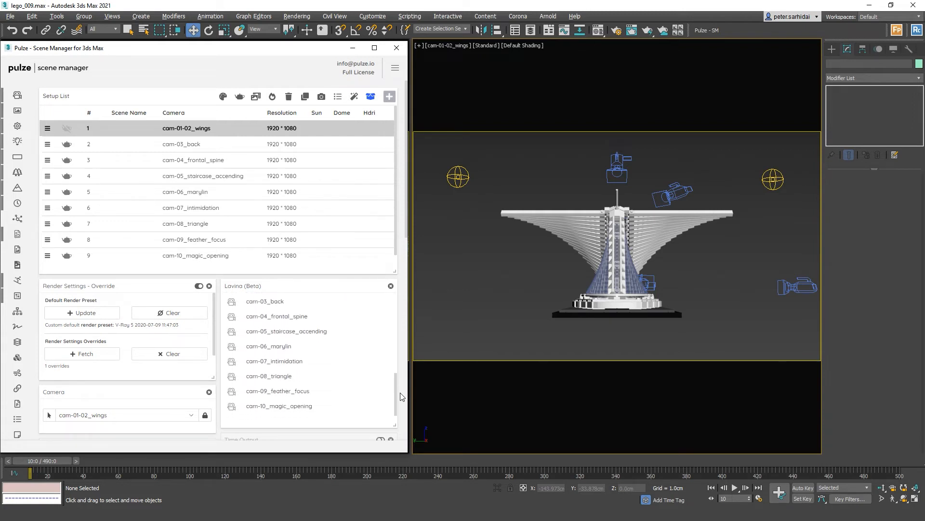
{"action": "mouse_move", "coordinate": [399, 400]}
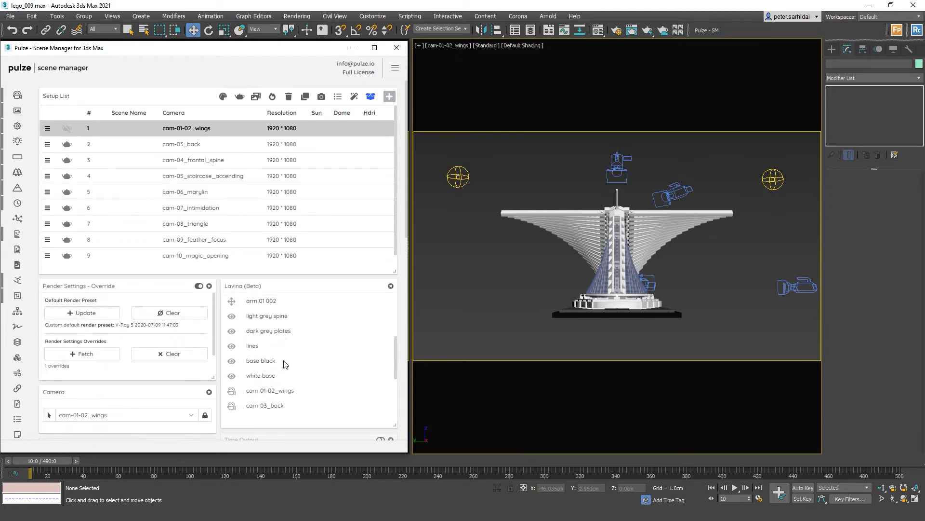
{"action": "mouse_move", "coordinate": [234, 340]}
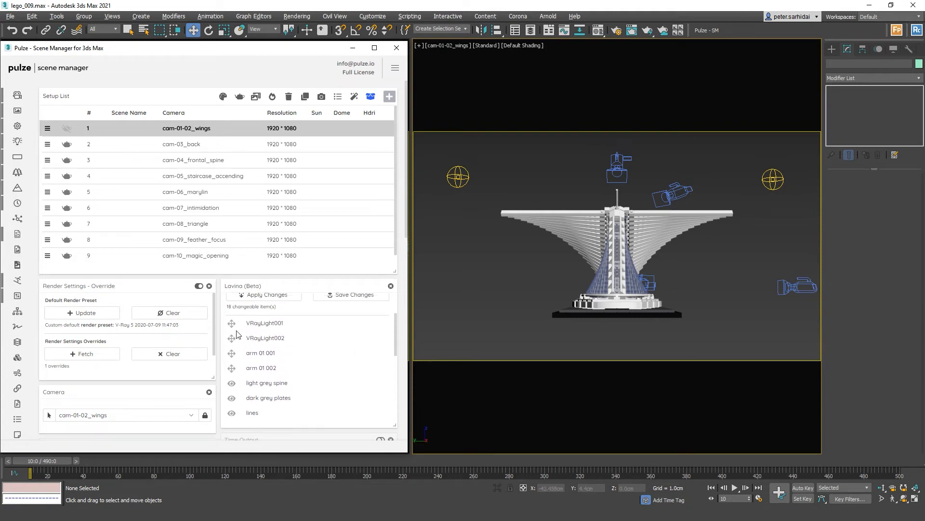
{"action": "mouse_move", "coordinate": [251, 329]}
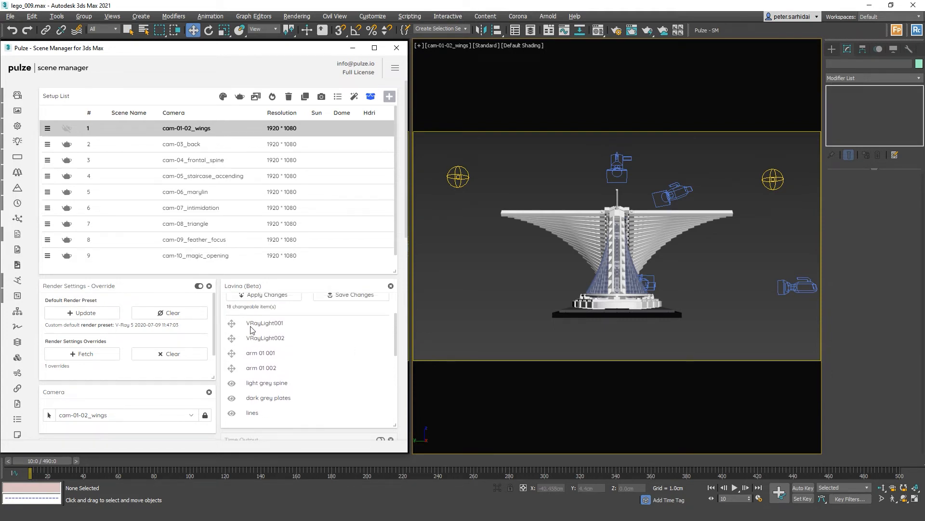
{"action": "mouse_move", "coordinate": [237, 353]}
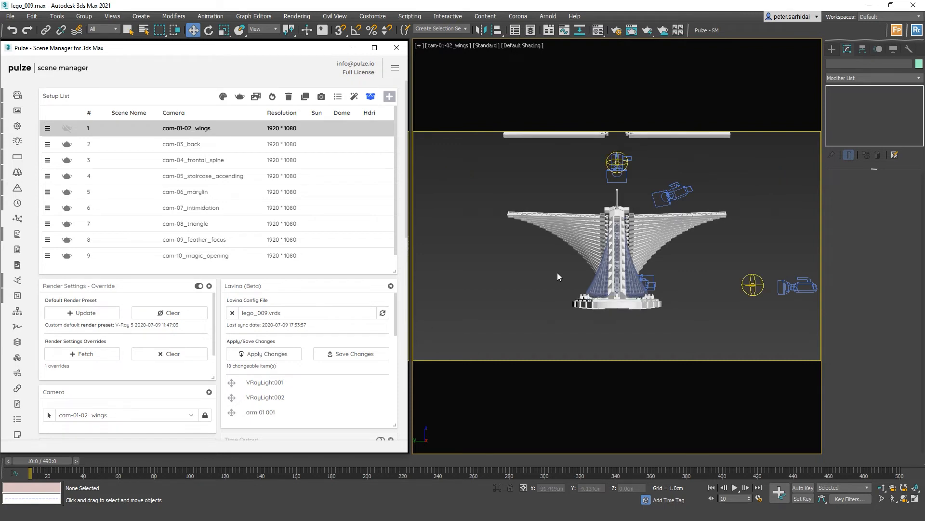
{"action": "mouse_move", "coordinate": [642, 260]}
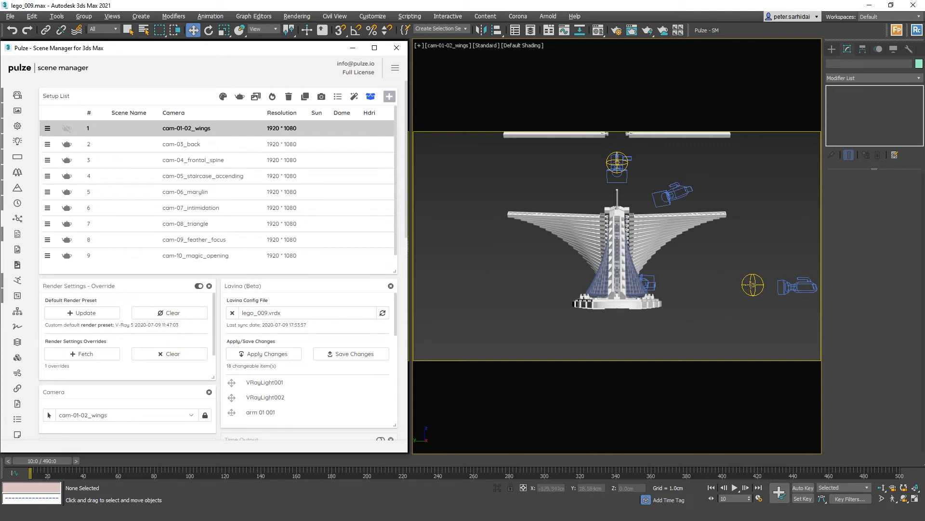
Step: Drag VRayLight002 from the model's right side over to its left
{"action": "left_click", "coordinate": [753, 285]}
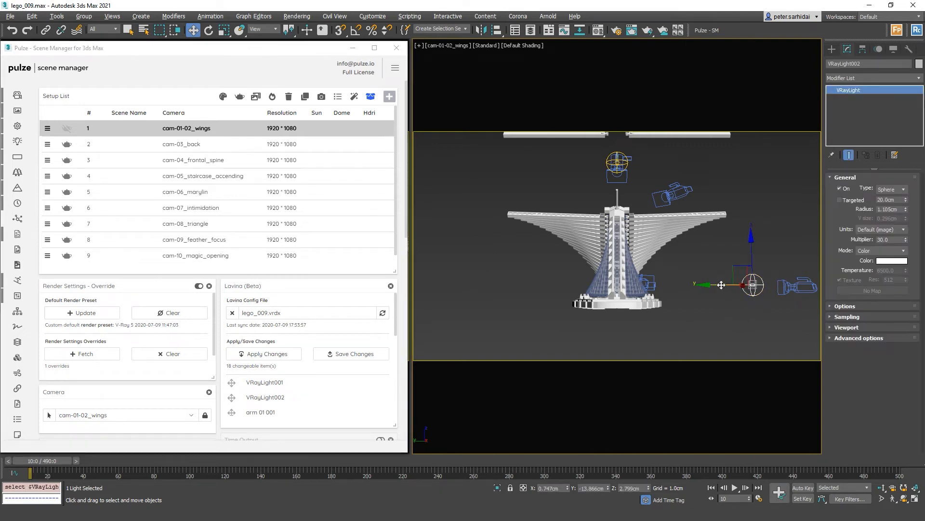
{"action": "left_click_drag", "start_coordinate": [752, 285], "coordinate": [539, 285]}
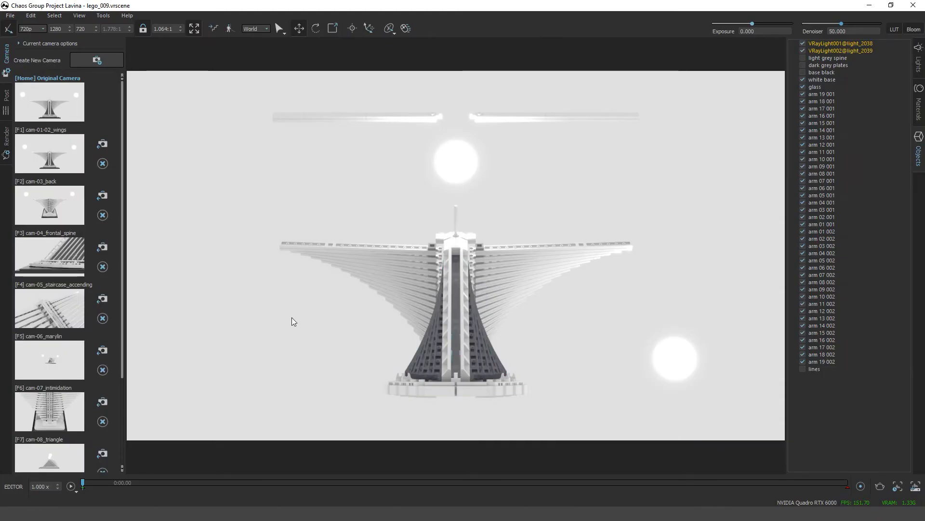
Step: Reload the scene config, make the grouped sphere lights pink at intensity 50, and save
{"action": "left_click", "coordinate": [10, 15]}
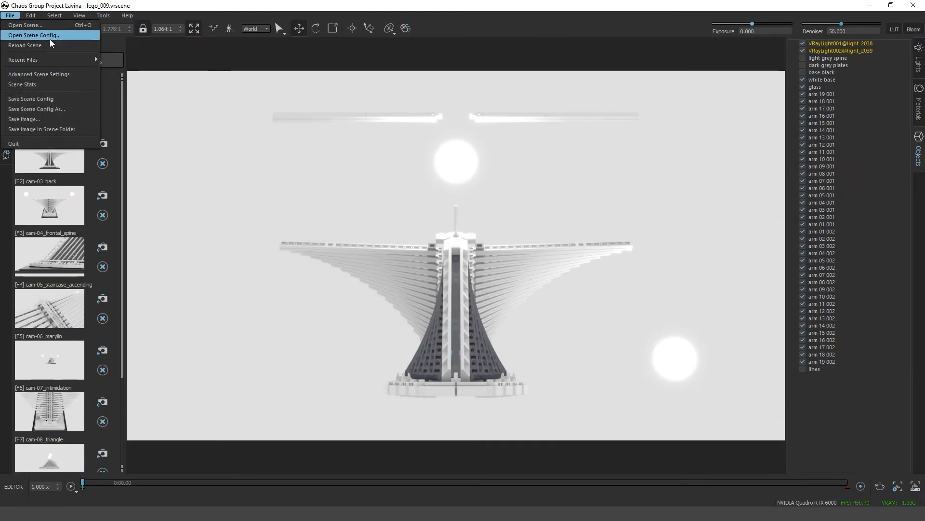
{"action": "left_click", "coordinate": [34, 35]}
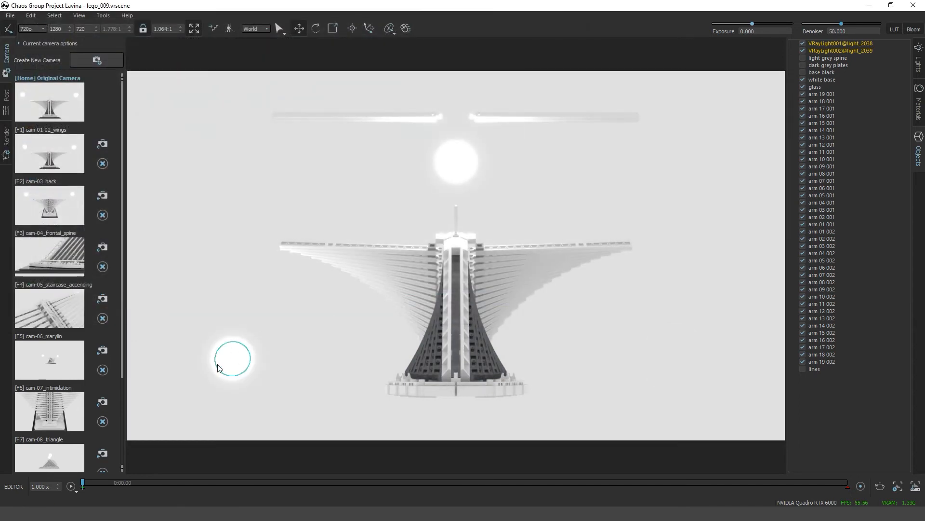
{"action": "left_click", "coordinate": [822, 108]}
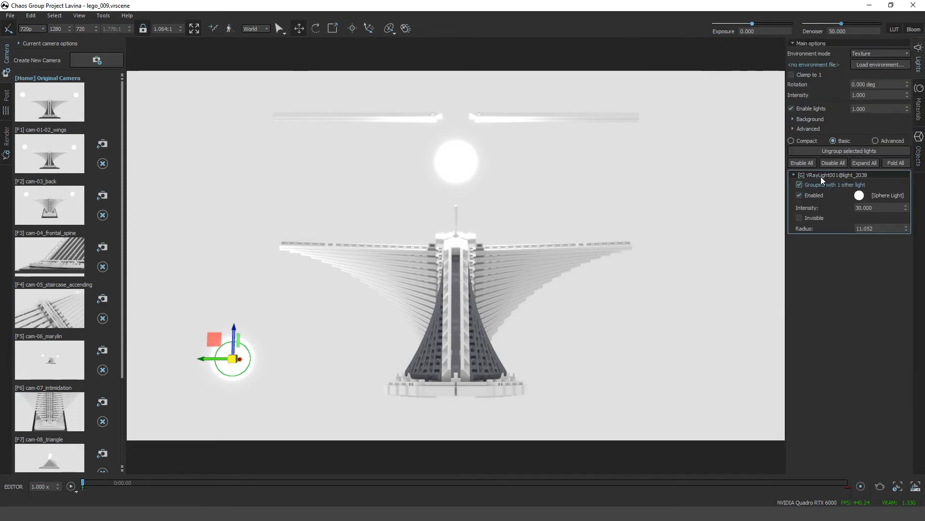
{"action": "left_click", "coordinate": [859, 195]}
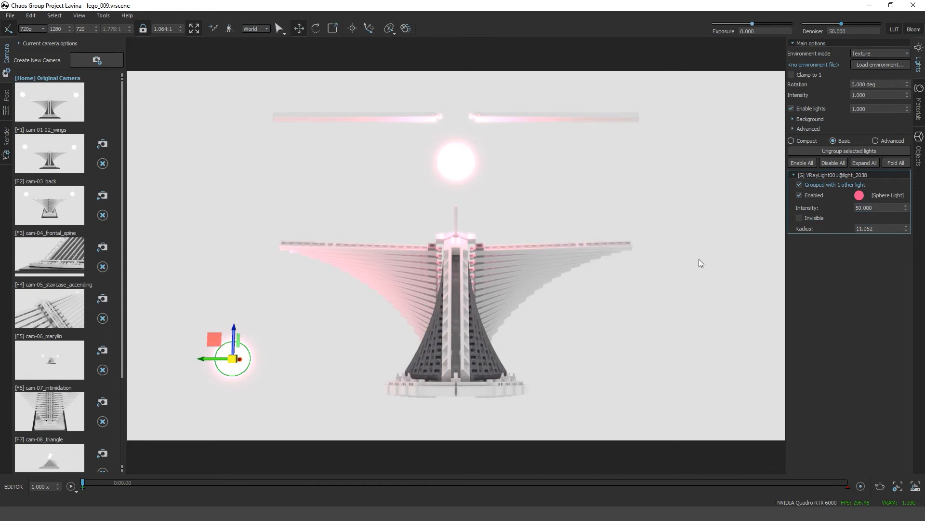
{"action": "left_click", "coordinate": [10, 16]}
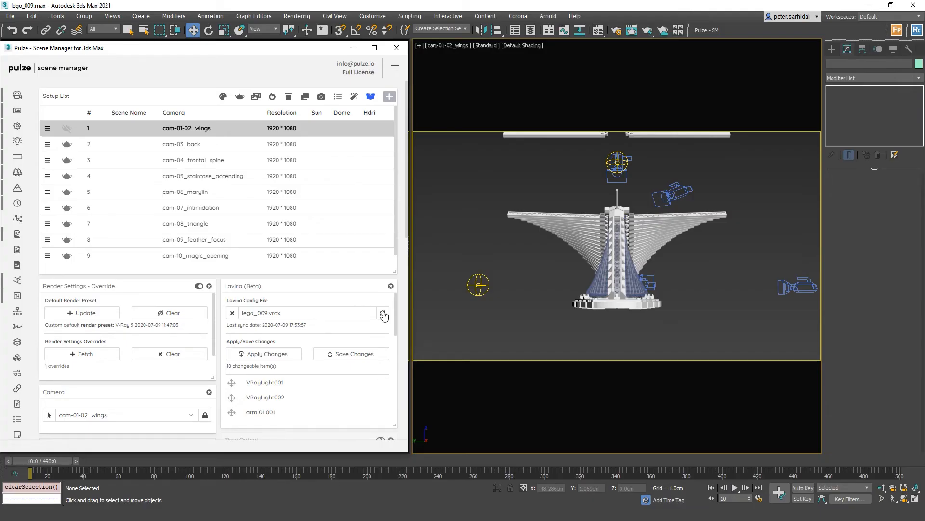
Step: Refresh Pulze's Lavina config, then set VRayLight002's colour to green
{"action": "left_click", "coordinate": [382, 313]}
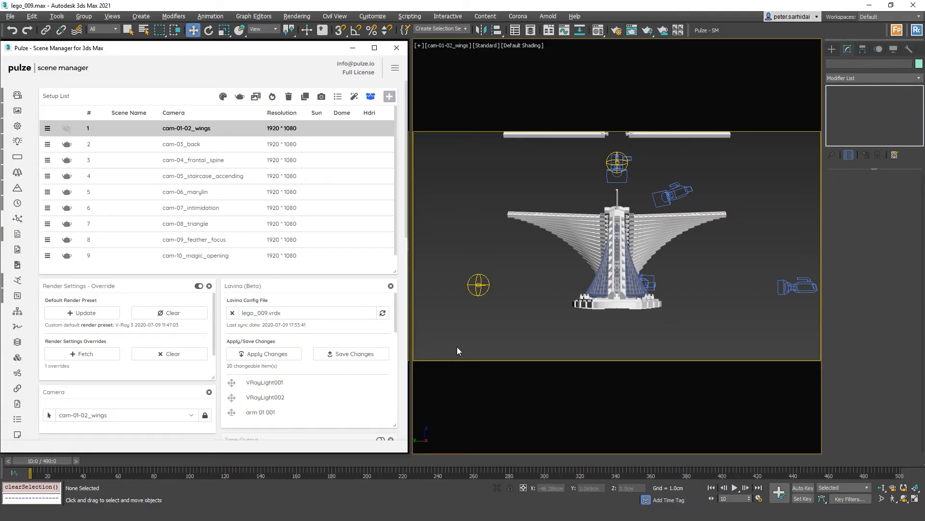
{"action": "left_click", "coordinate": [478, 286]}
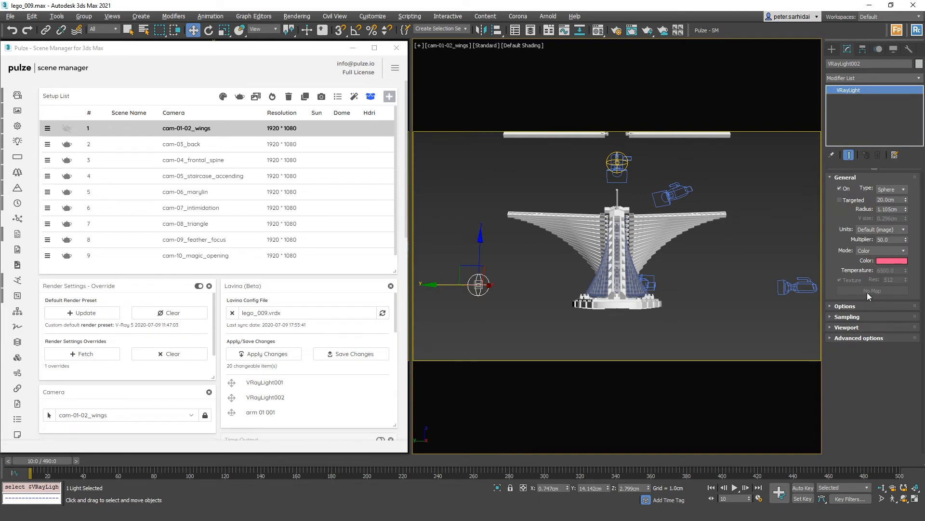
{"action": "scroll", "scroll_direction": "down", "scroll_amount": 3}
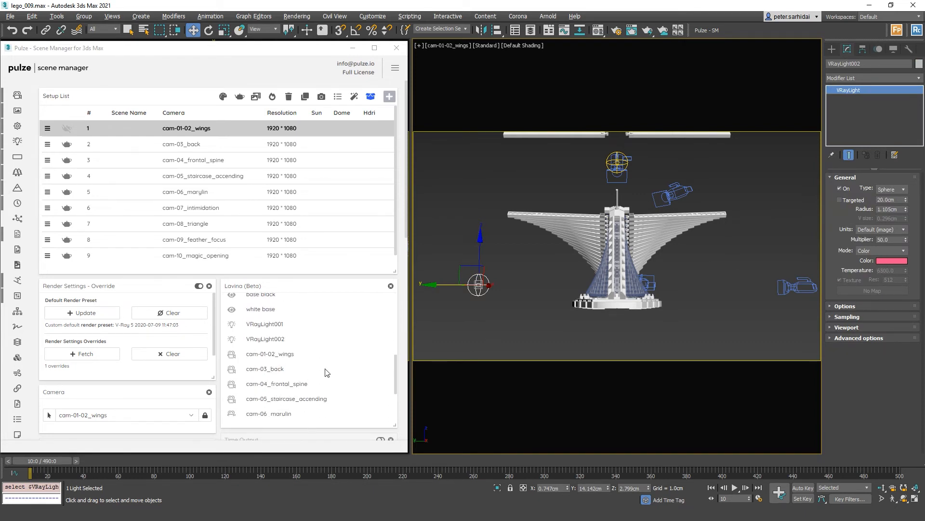
{"action": "scroll", "scroll_direction": "down", "scroll_amount": 3}
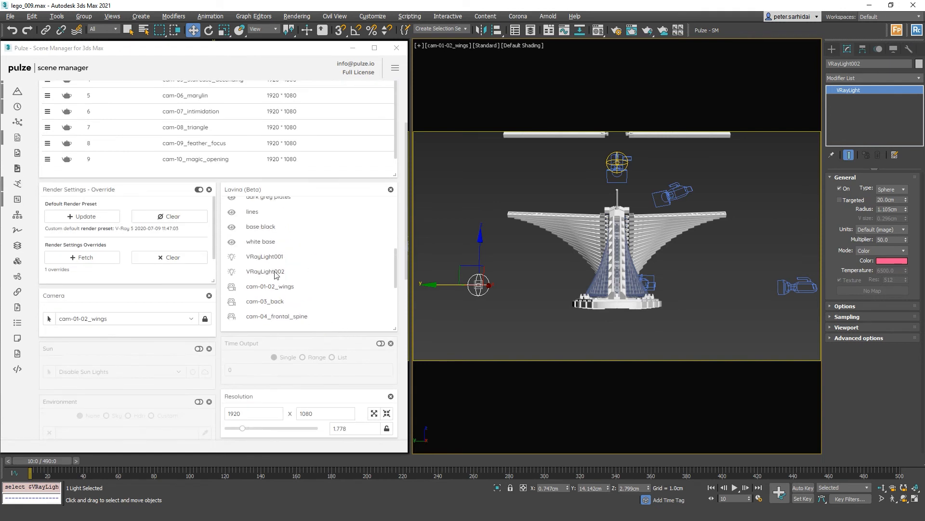
{"action": "mouse_move", "coordinate": [271, 271]}
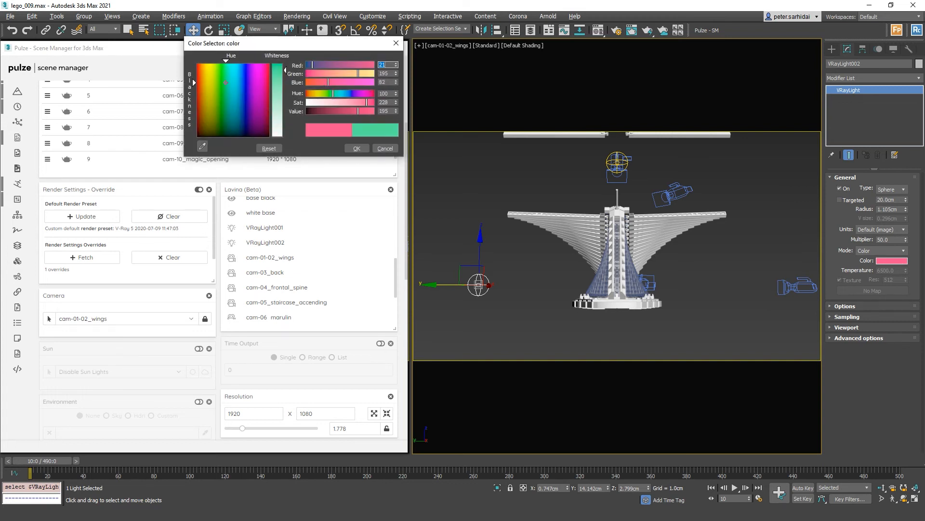
{"action": "left_click", "coordinate": [221, 71]}
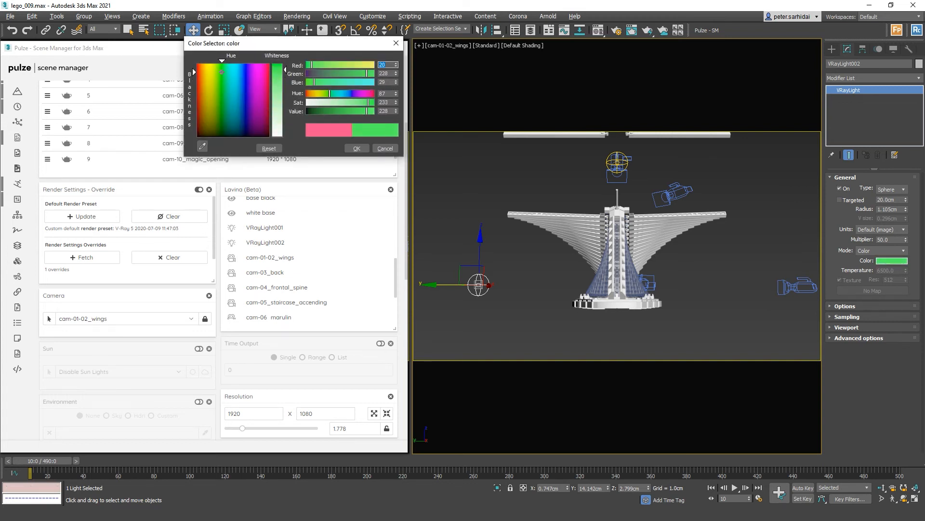
{"action": "left_click", "coordinate": [355, 148]}
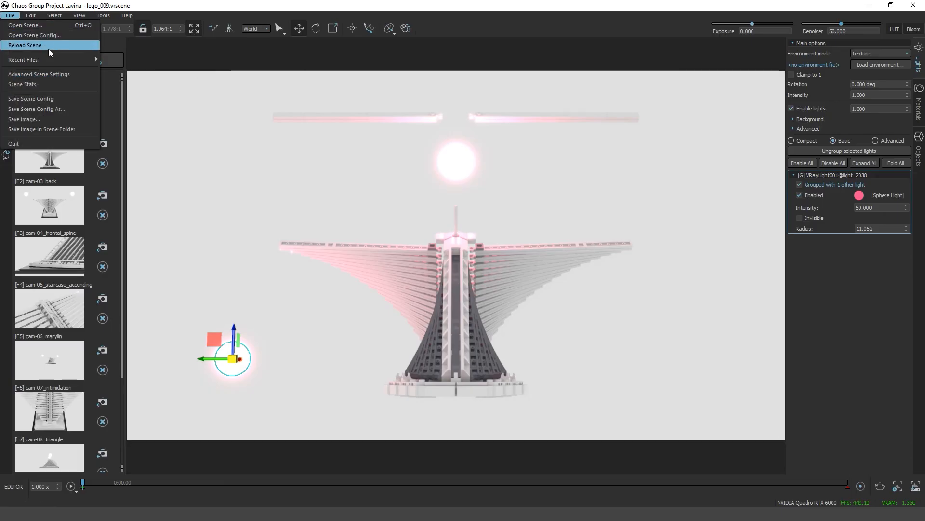
{"action": "mouse_move", "coordinate": [34, 35]}
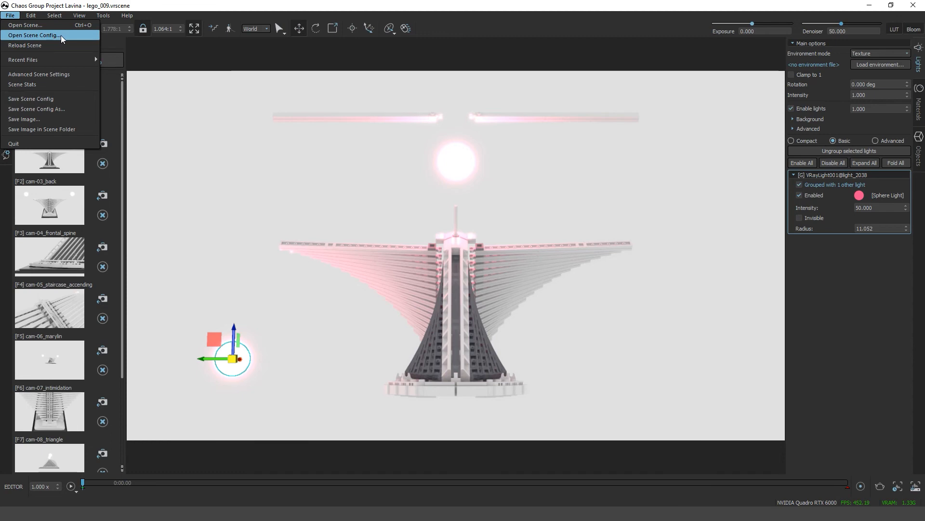
Step: Choose File > Open Scene Config... in Lavina
{"action": "left_click", "coordinate": [34, 34]}
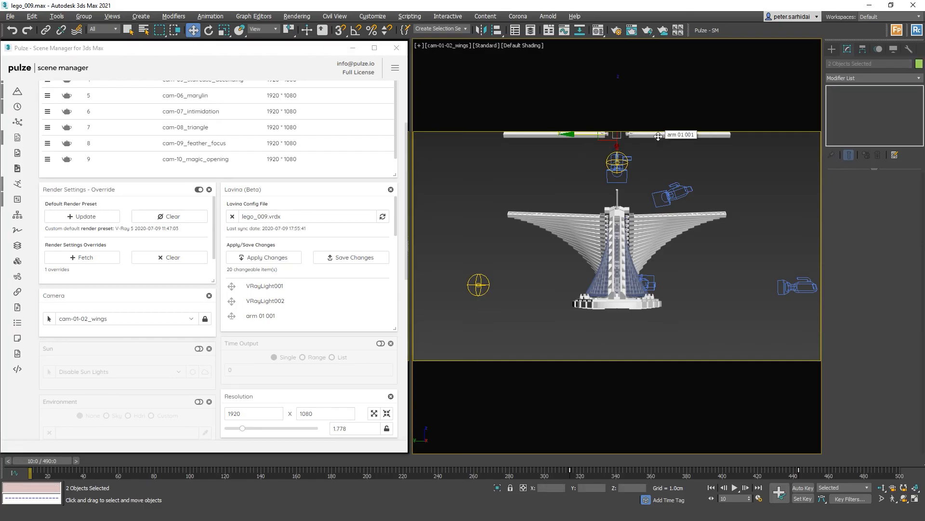
{"action": "mouse_move", "coordinate": [685, 188]}
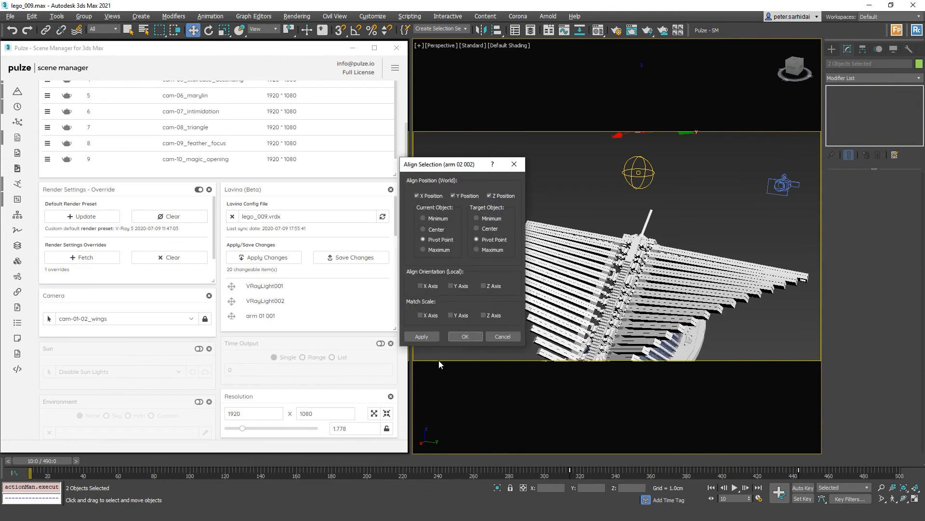
Step: Align the raised arm pieces into the wings, unhide all, and view through cam-01-02_wings
{"action": "left_click", "coordinate": [465, 336]}
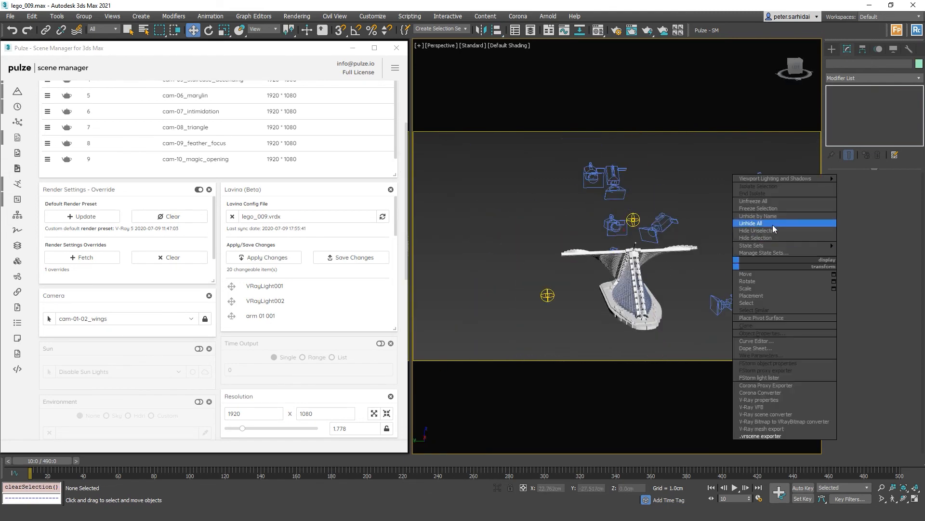
{"action": "left_click", "coordinate": [753, 223]}
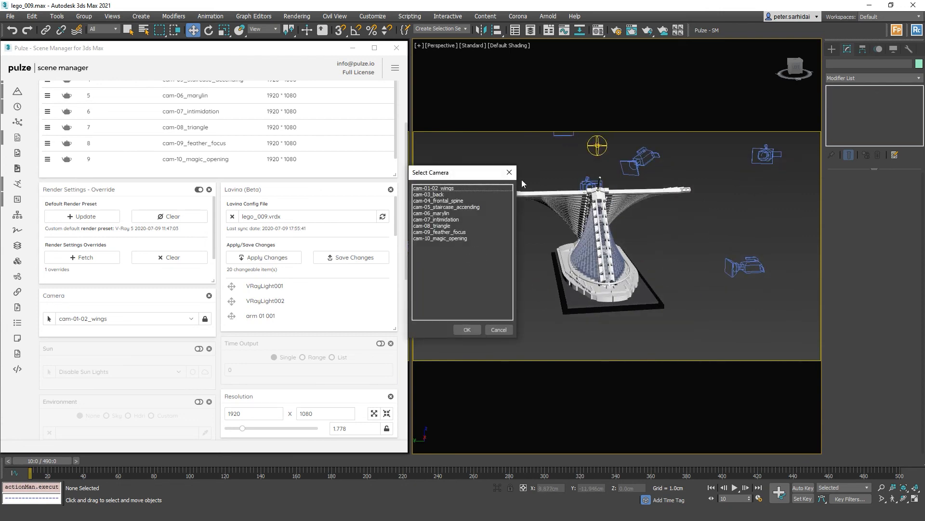
{"action": "left_click", "coordinate": [466, 329]}
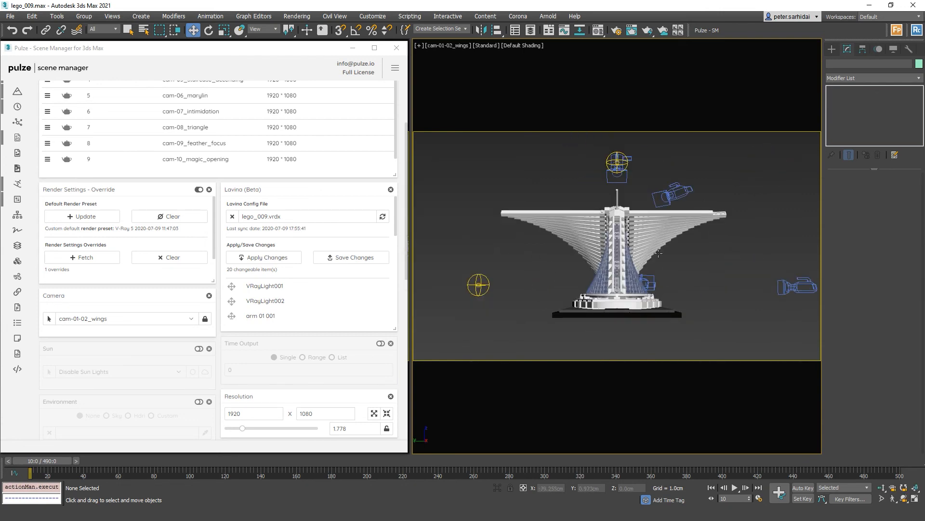
{"action": "mouse_move", "coordinate": [618, 179]}
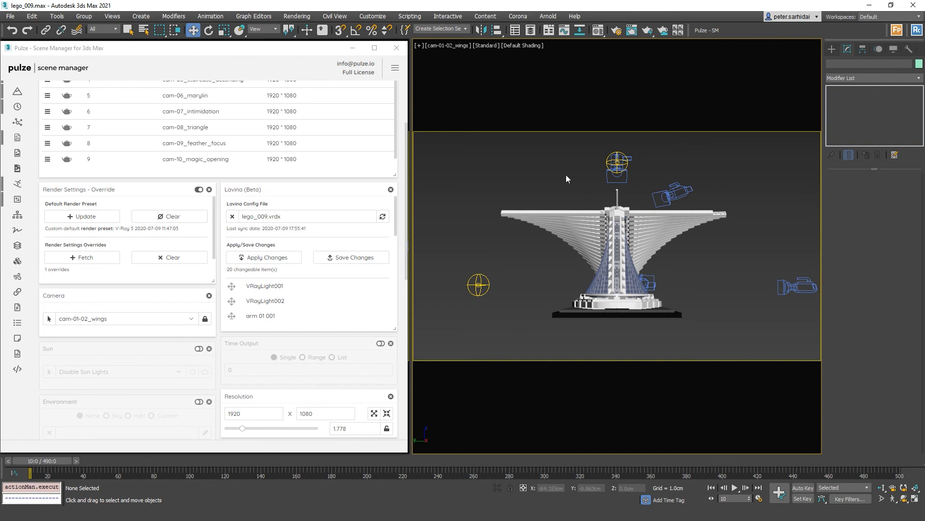
{"action": "mouse_move", "coordinate": [499, 300]}
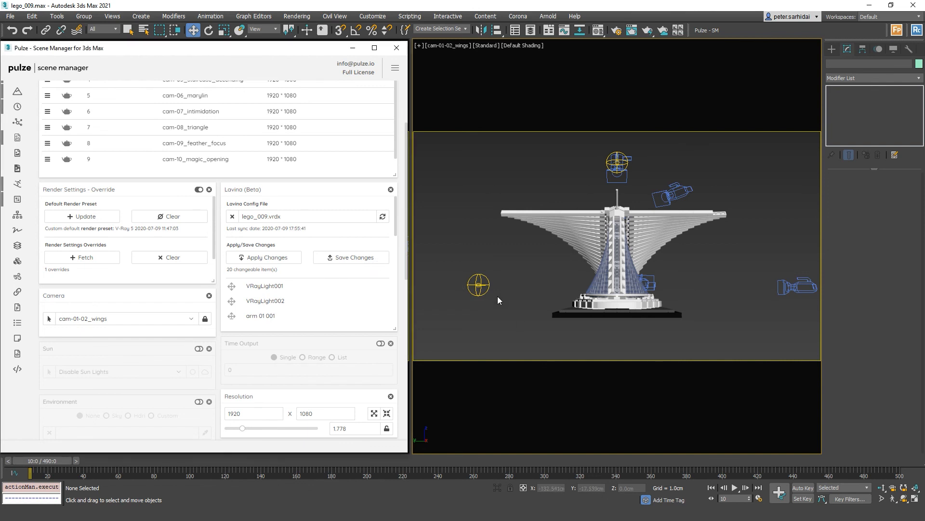
Step: Open the lego_009.vrdx scene config in Lavina
{"action": "left_click", "coordinate": [263, 257]}
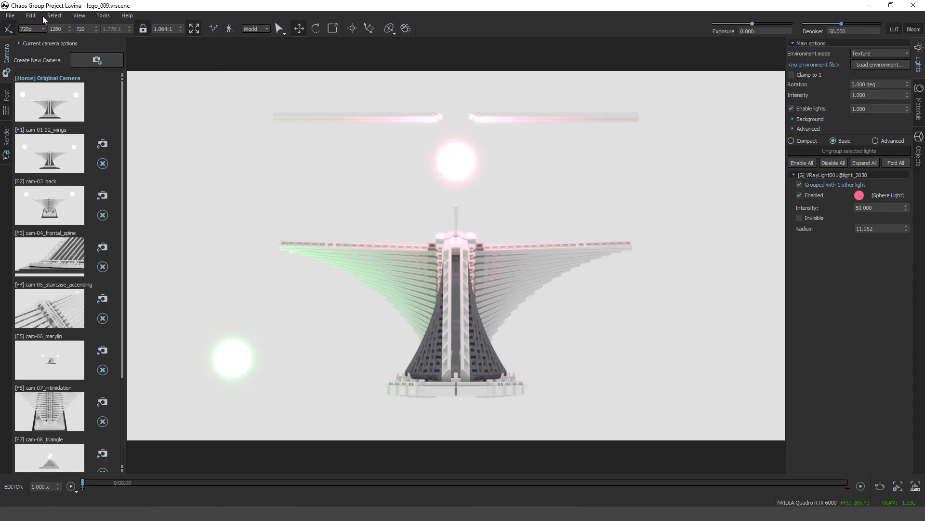
{"action": "left_click", "coordinate": [10, 15]}
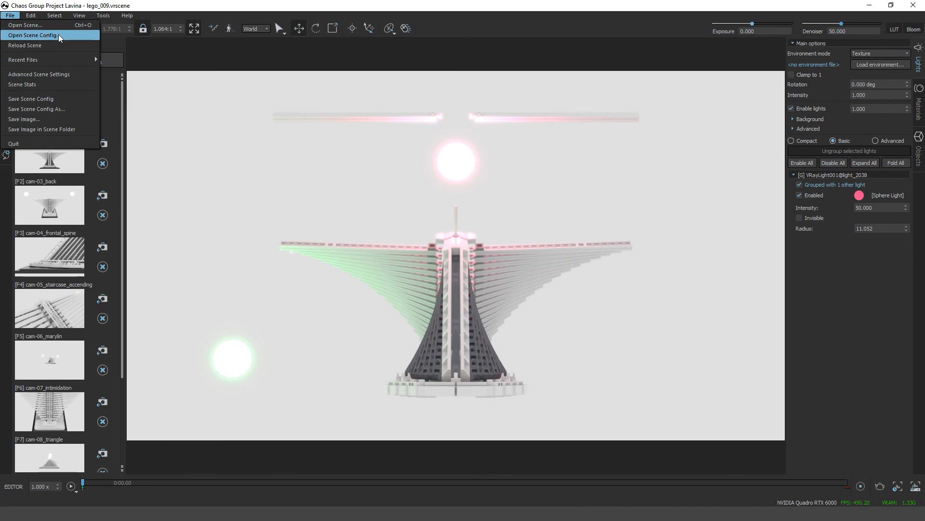
{"action": "left_click", "coordinate": [32, 35]}
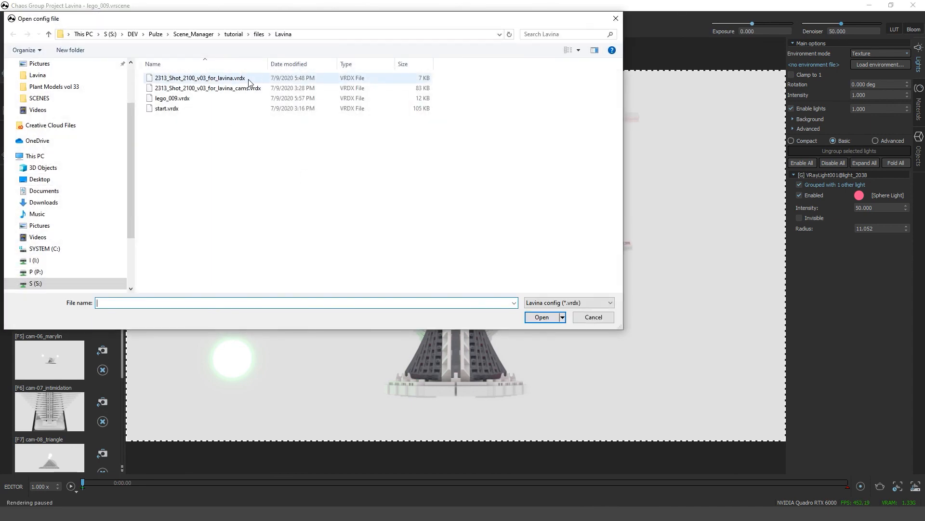
{"action": "left_click", "coordinate": [173, 98]}
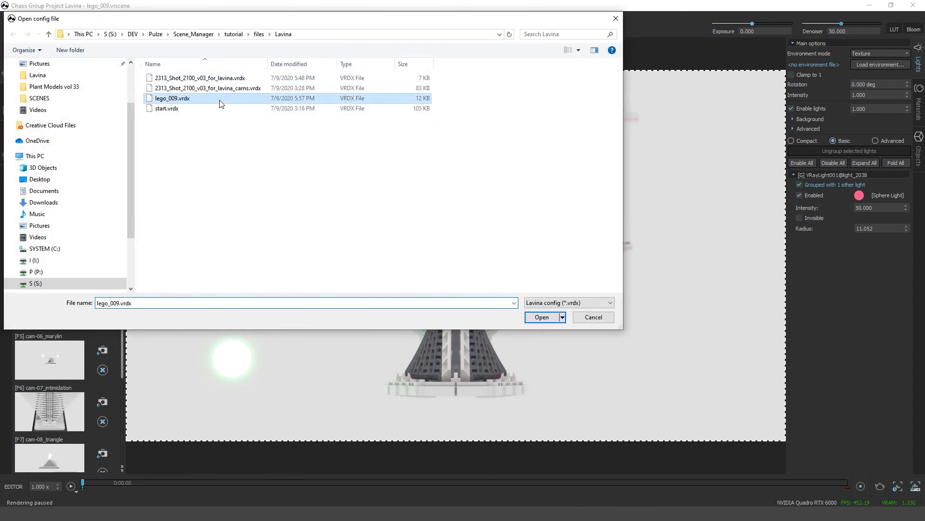
{"action": "left_click", "coordinate": [541, 317]}
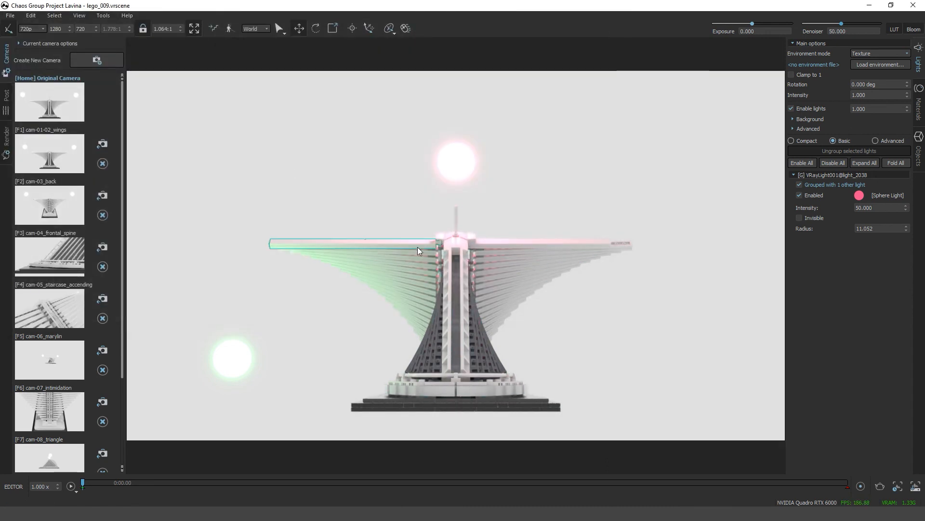